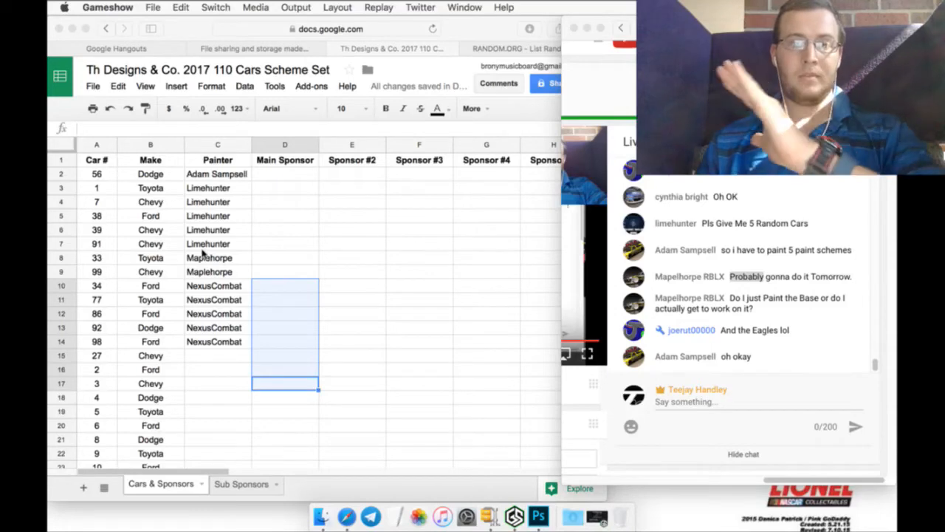
mouse_move(173, 397)
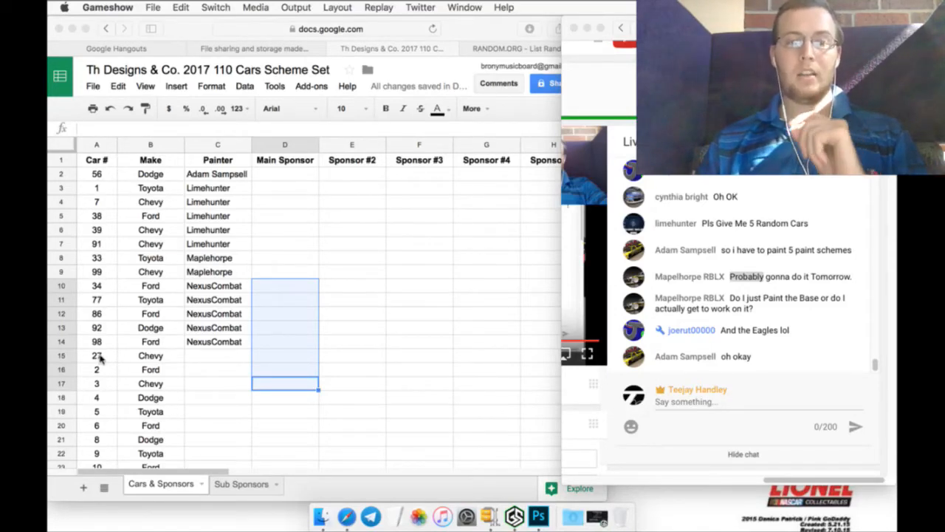
Step: Insert a new column left of the car numbers and fill a count rising upward from 1 on the last car
scroll("down", 3)
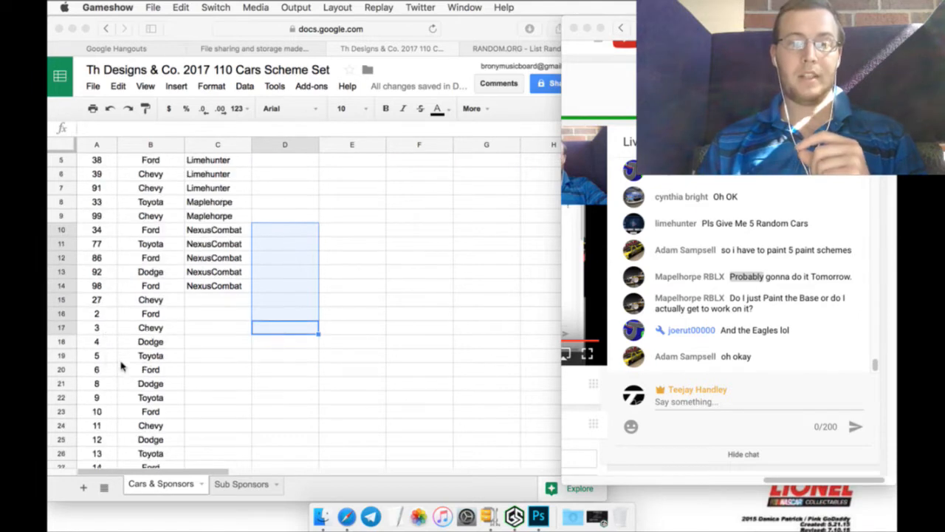
scroll("down", 3)
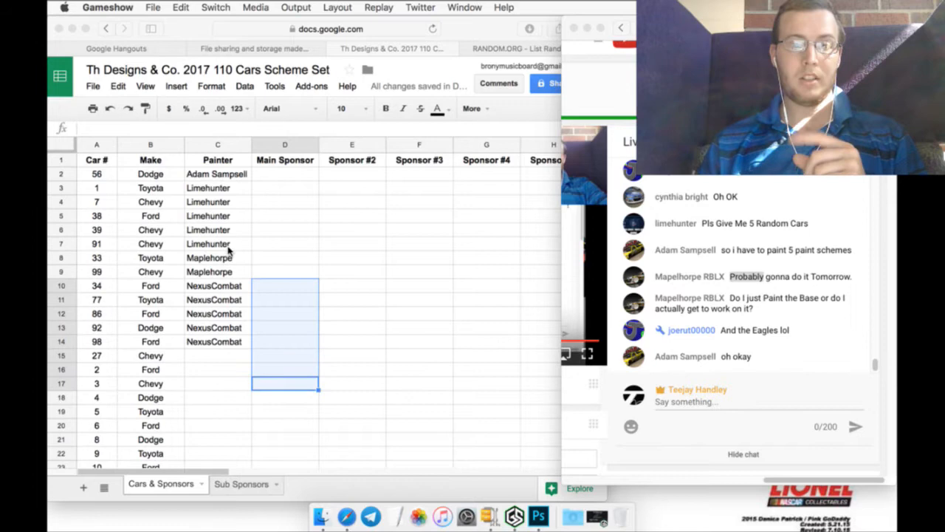
scroll("down", 3)
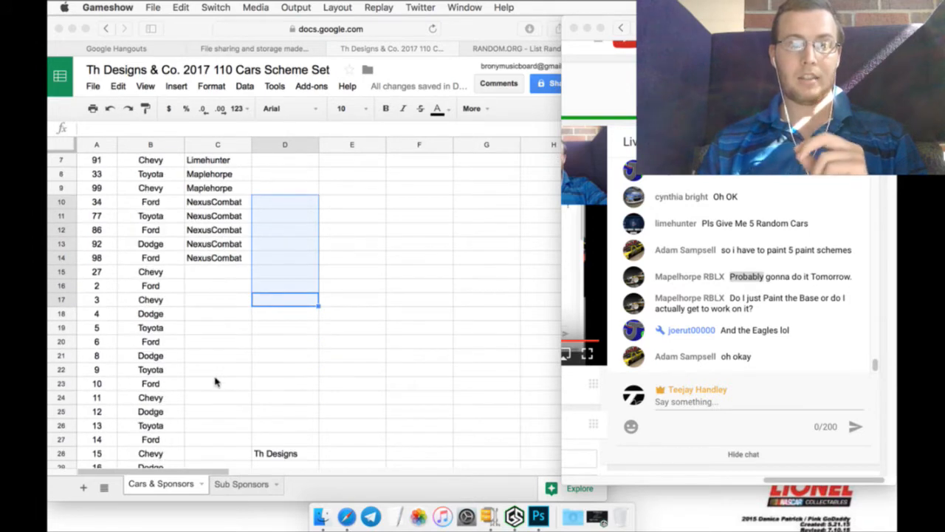
scroll("down", 3)
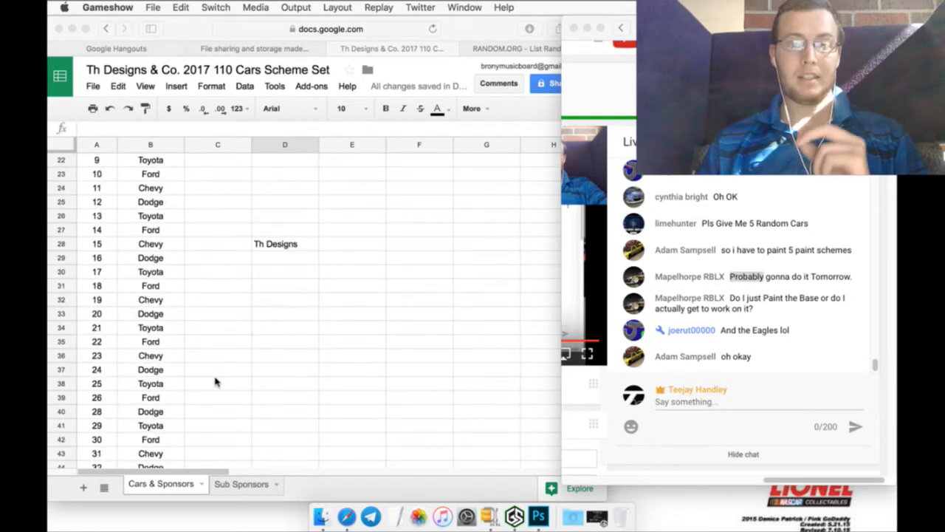
scroll("down", 3)
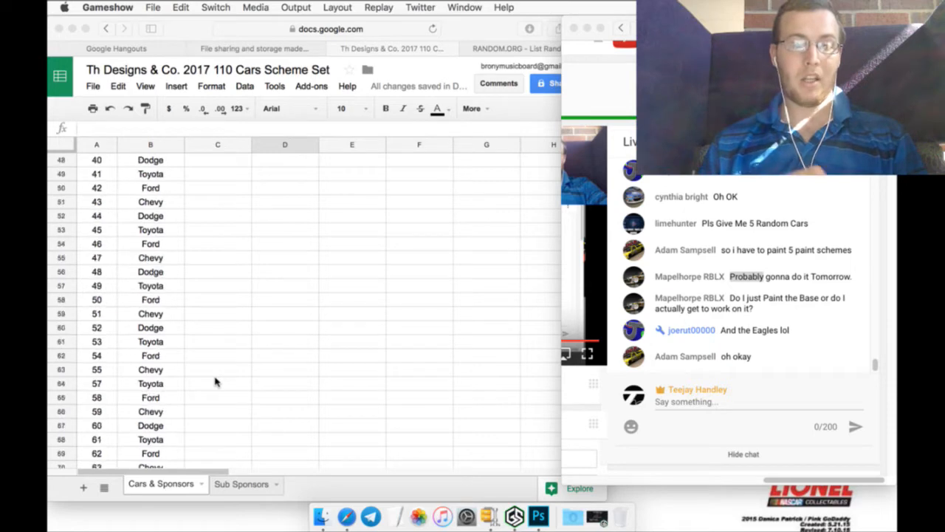
scroll("down", 3)
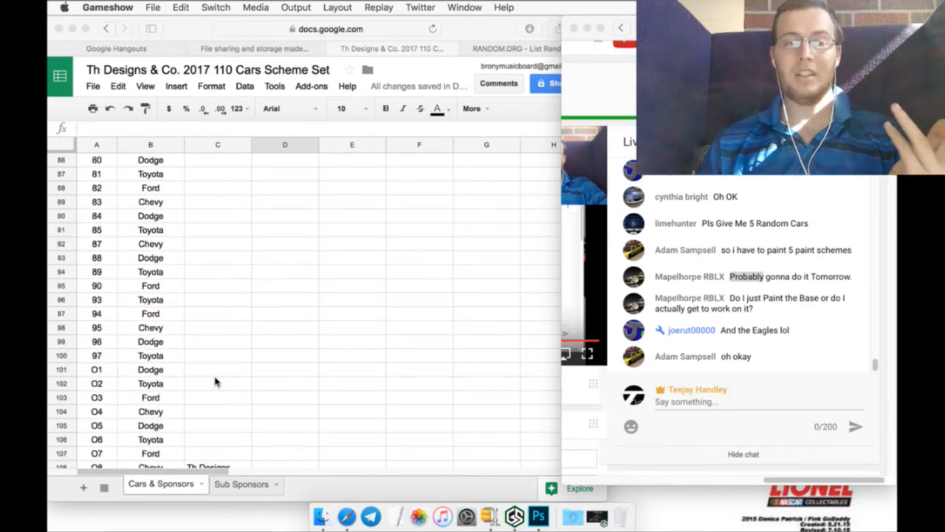
scroll("down", 3)
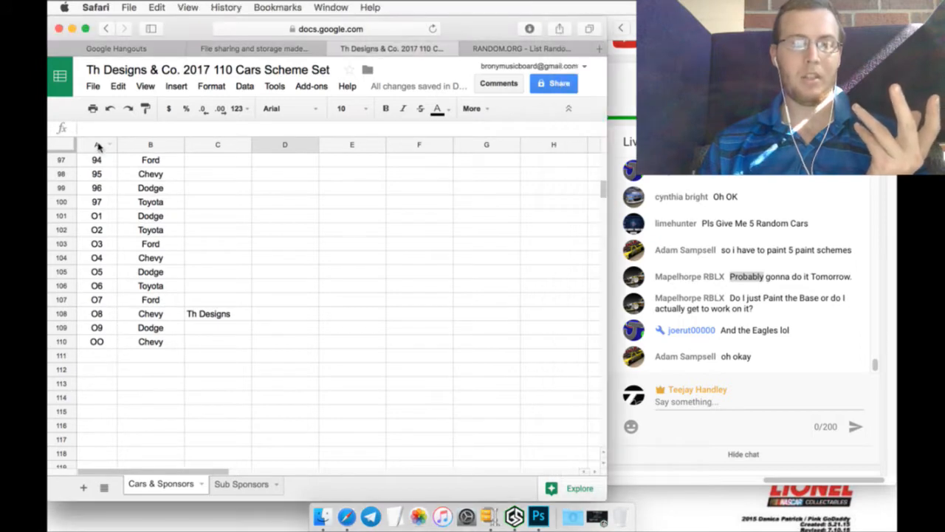
right_click(96, 147)
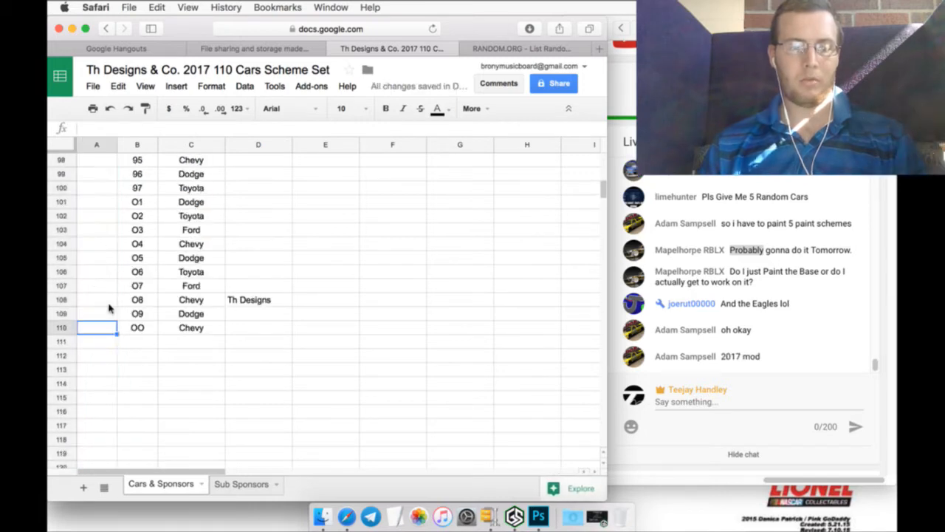
type("1")
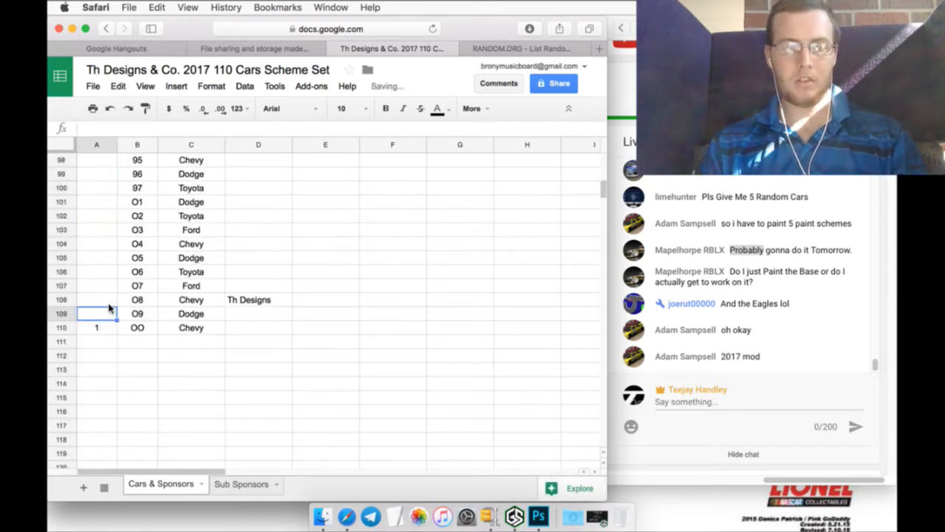
type("3")
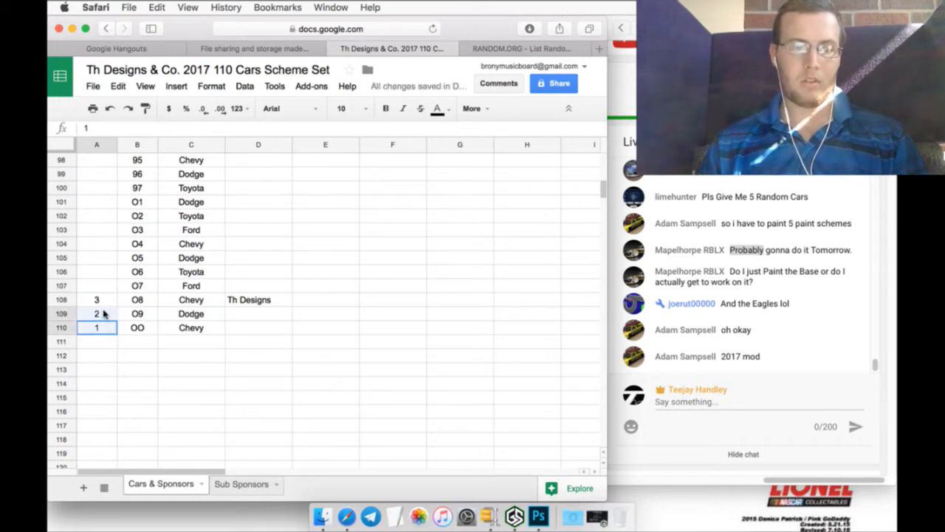
left_click_drag(96, 298, 96, 328)
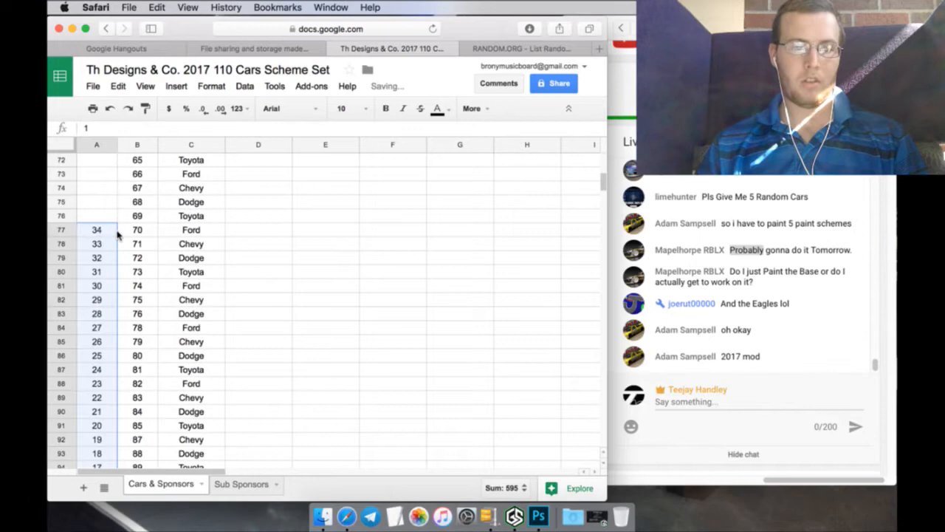
Step: Correct a wrong count to 61, then clear the stray 61 value beside car 42
scroll("down", 3)
type("21")
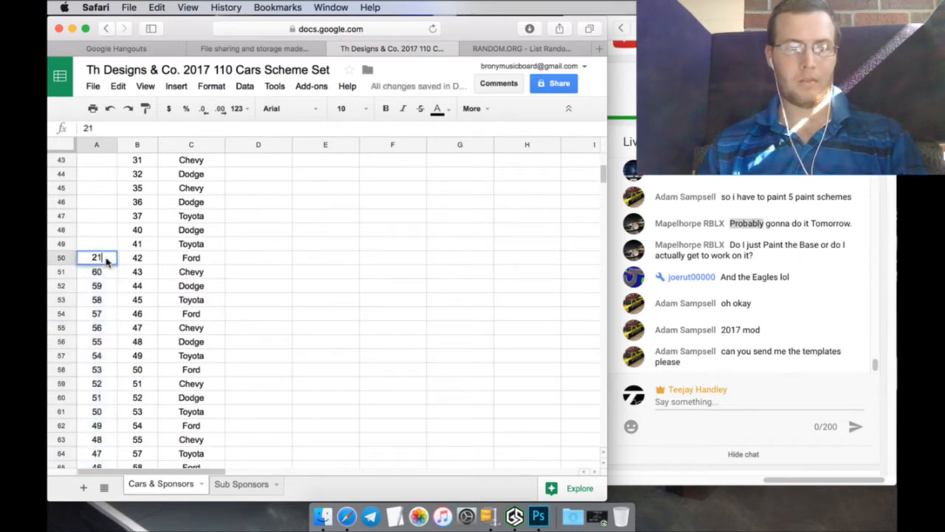
type("61")
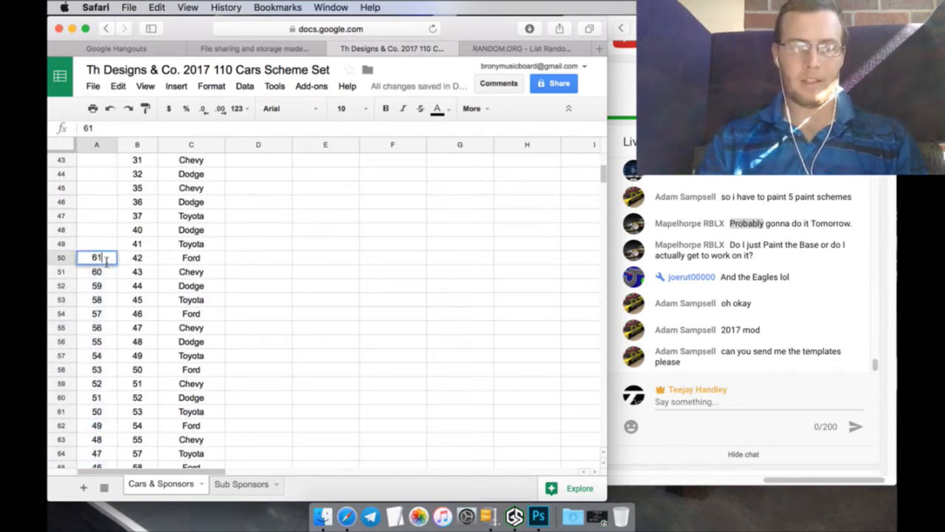
left_click(96, 271)
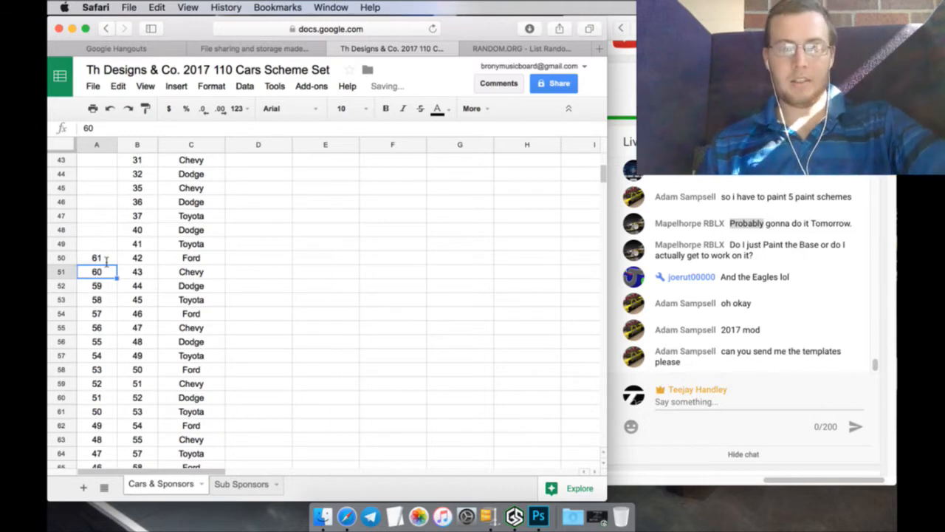
mouse_move(387, 192)
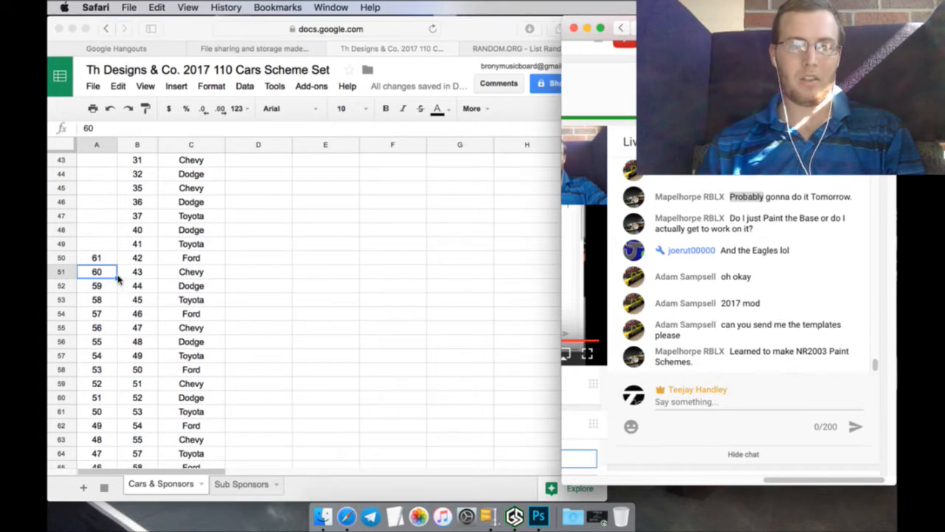
left_click(96, 257)
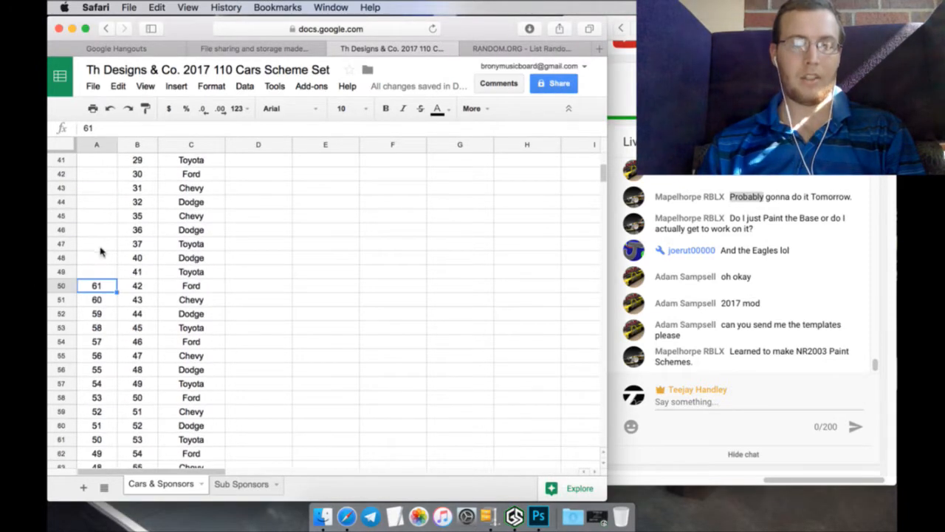
key("delete")
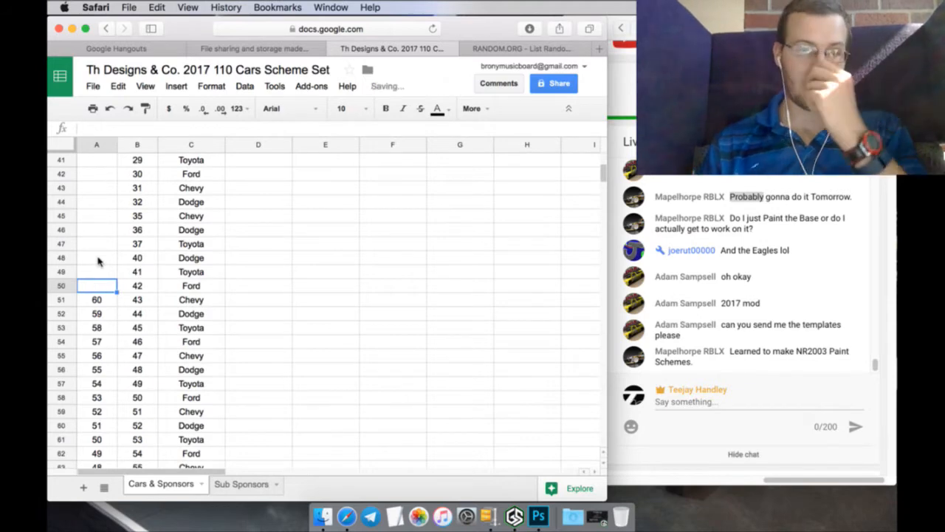
scroll("down", 3)
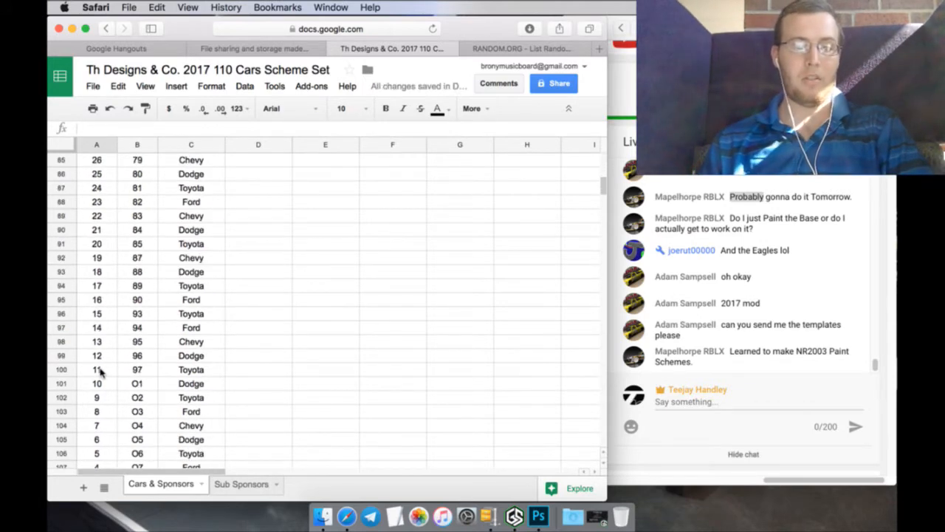
scroll("down", 3)
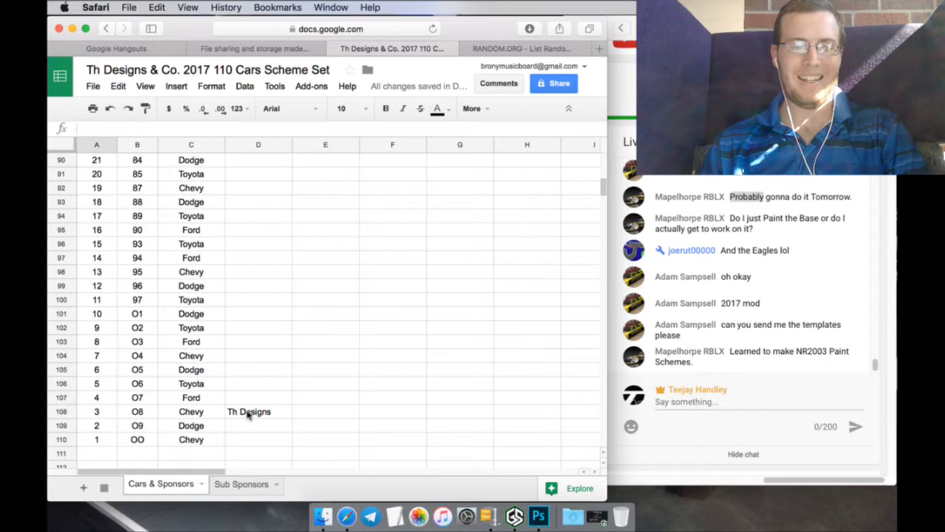
Step: Sort B1:D110 with a header row by Painter, then Car #, then Make
left_click(257, 410)
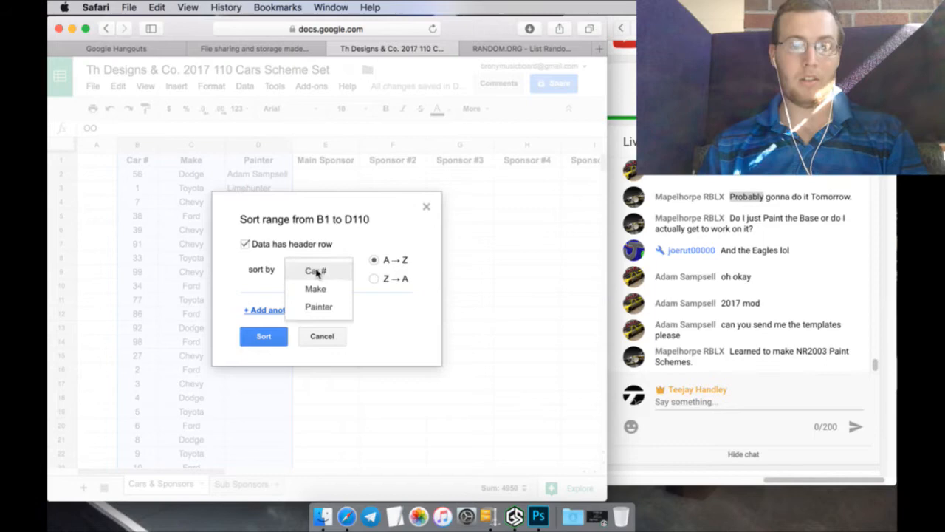
left_click(319, 305)
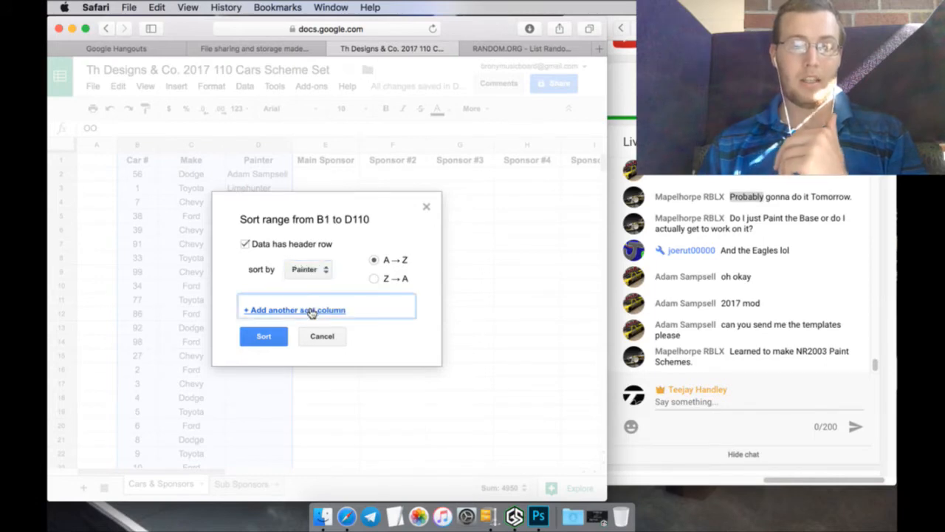
left_click(295, 310)
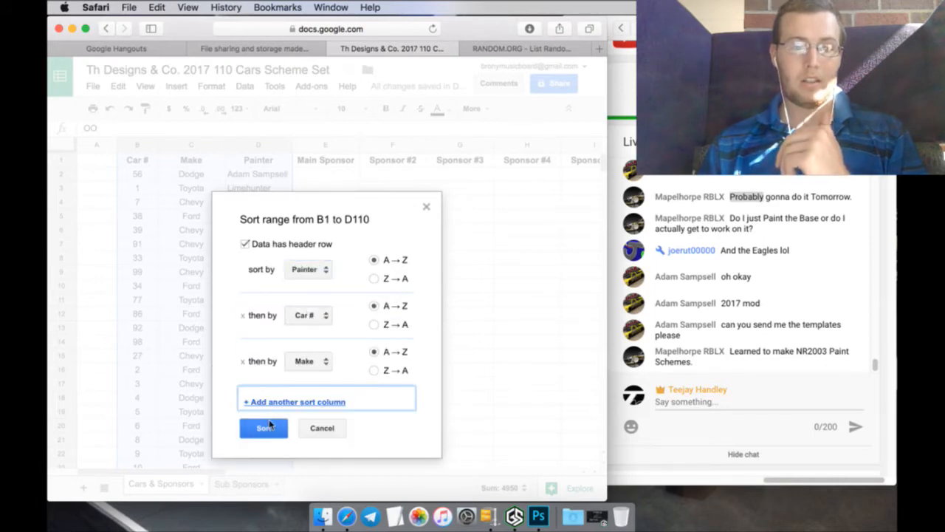
left_click(263, 429)
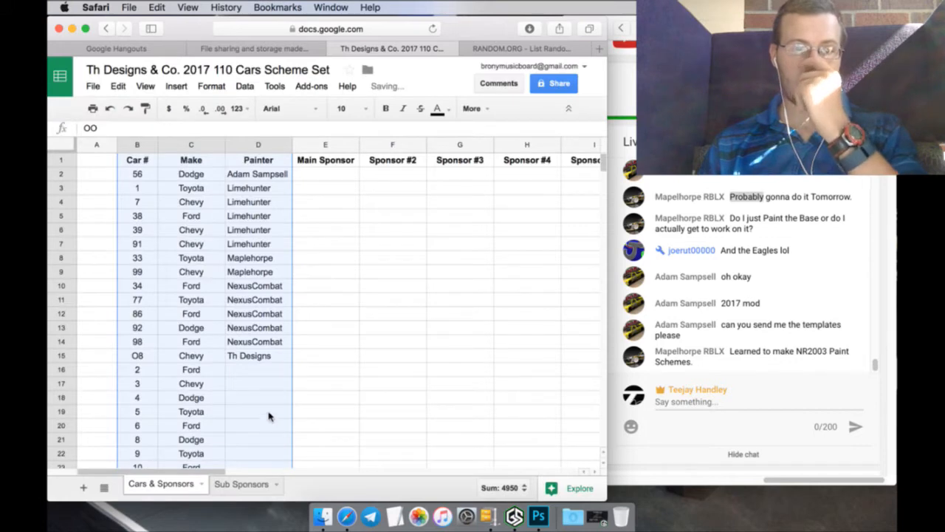
scroll("down", 3)
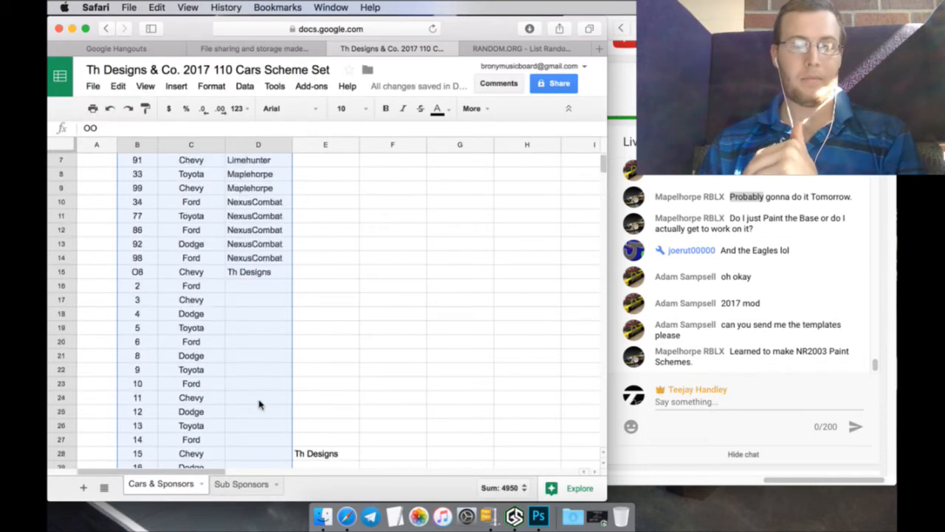
scroll("down", 3)
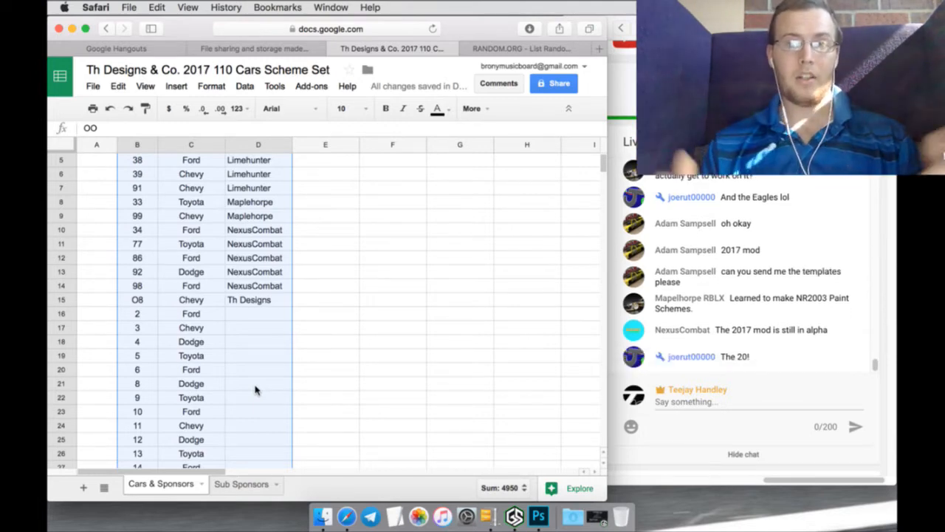
scroll("down", 3)
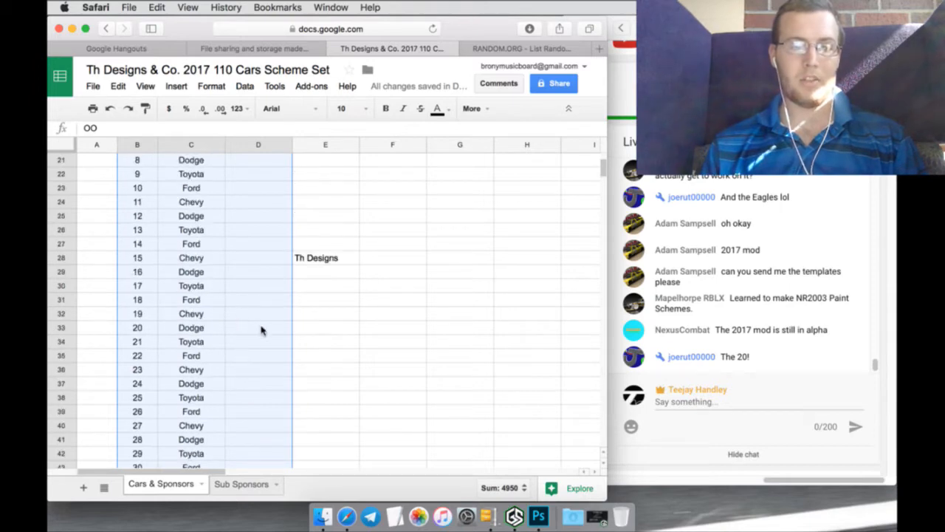
type("joerutt00000")
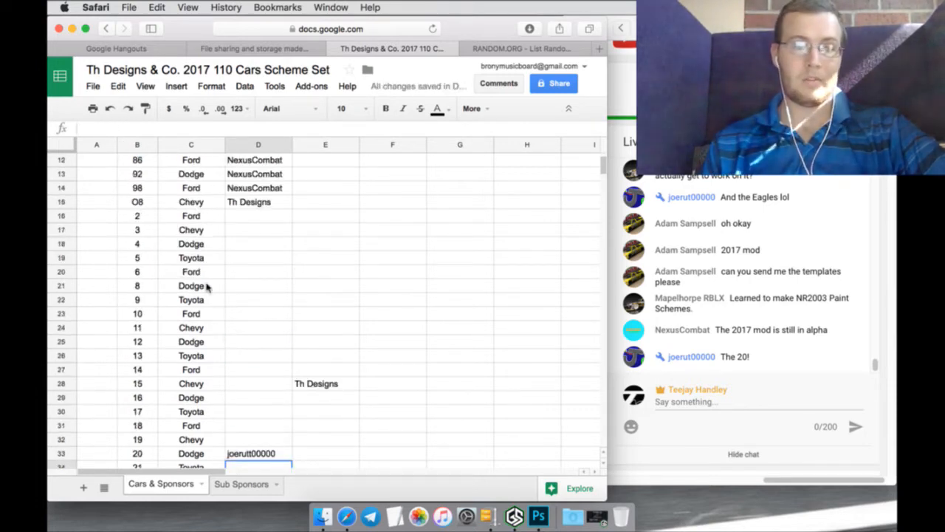
scroll("down", 3)
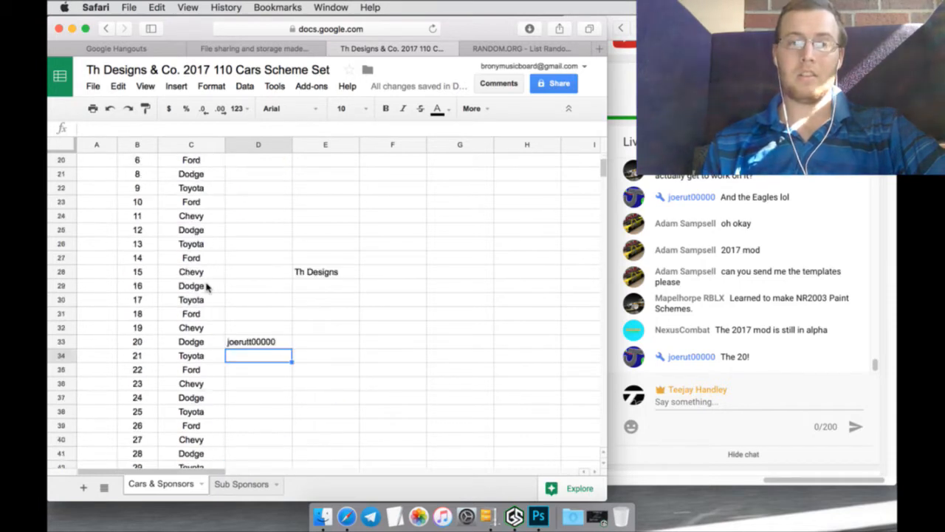
scroll("down", 3)
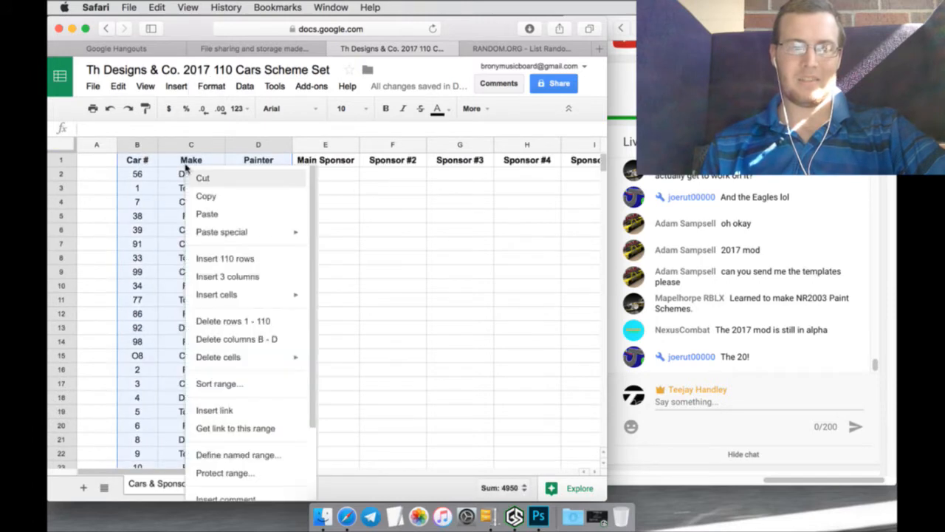
Step: Re-sort the car table with header row by Painter, then Car #, then Make
left_click(219, 384)
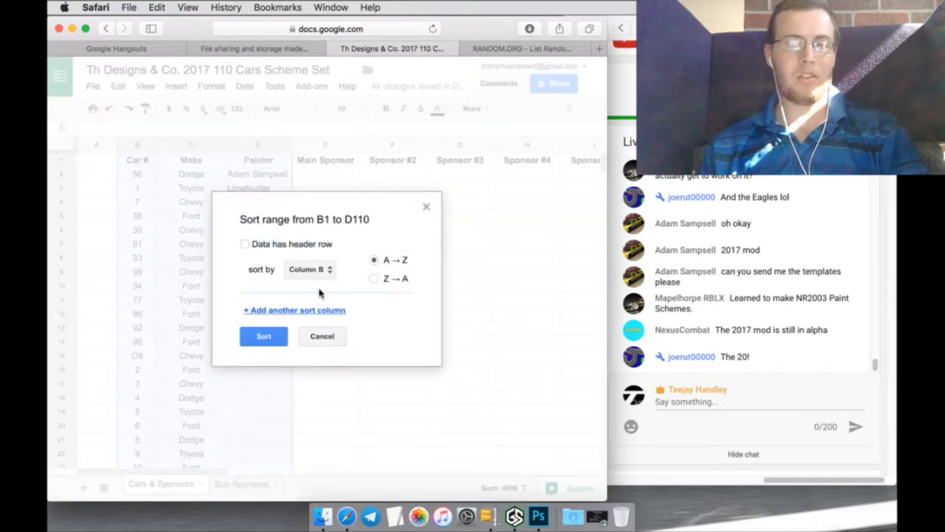
left_click(246, 244)
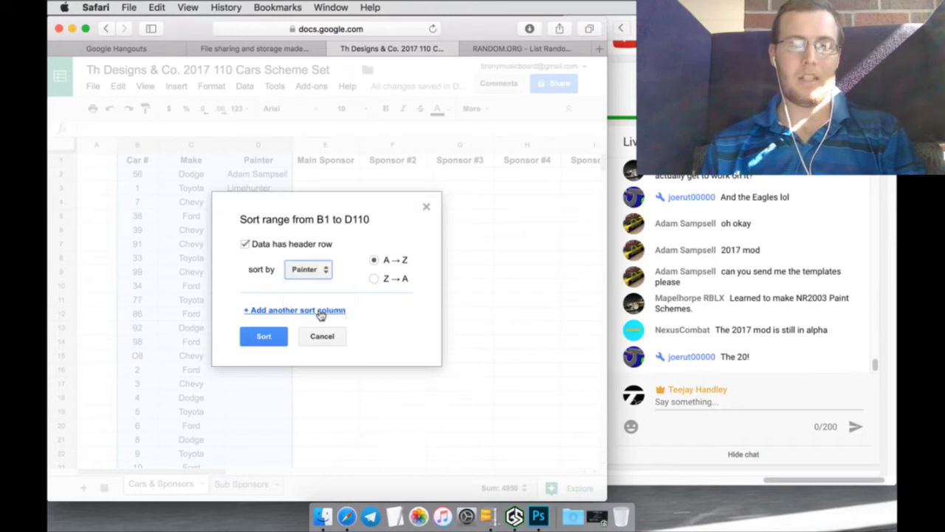
left_click(294, 311)
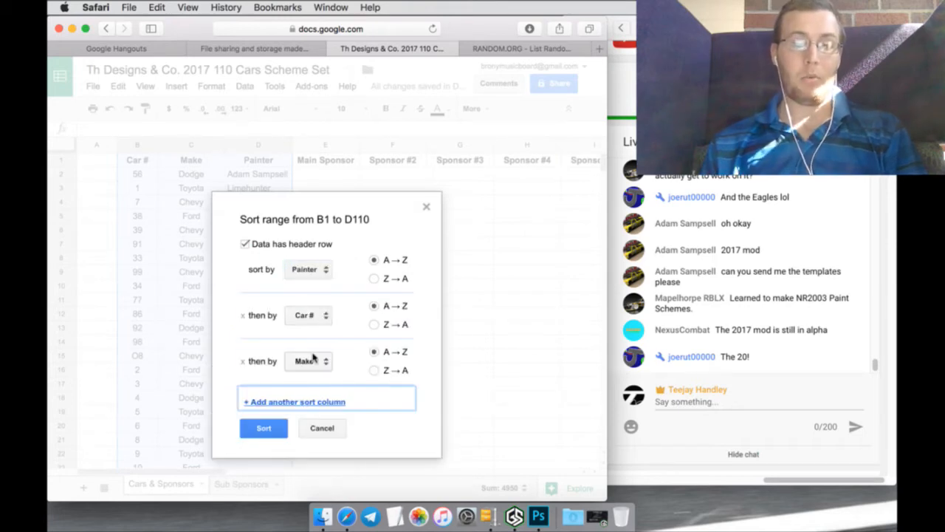
left_click(263, 428)
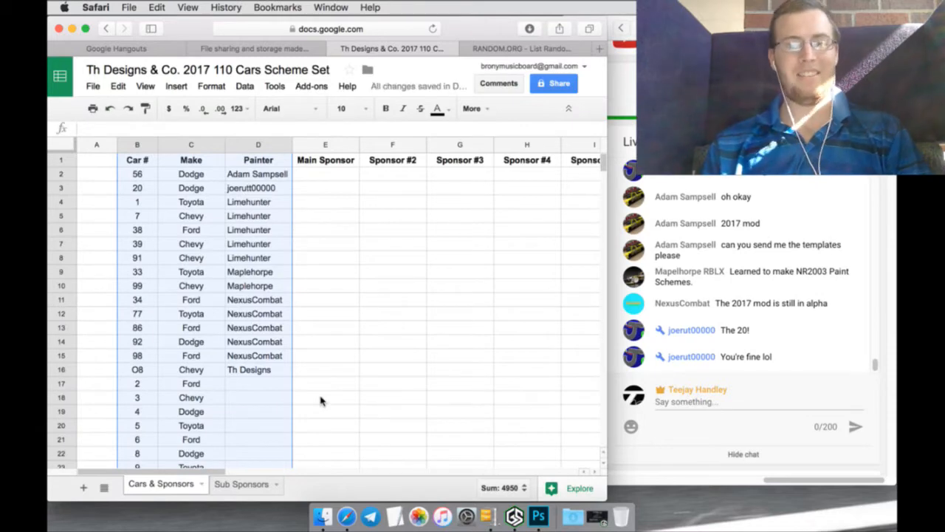
mouse_move(299, 399)
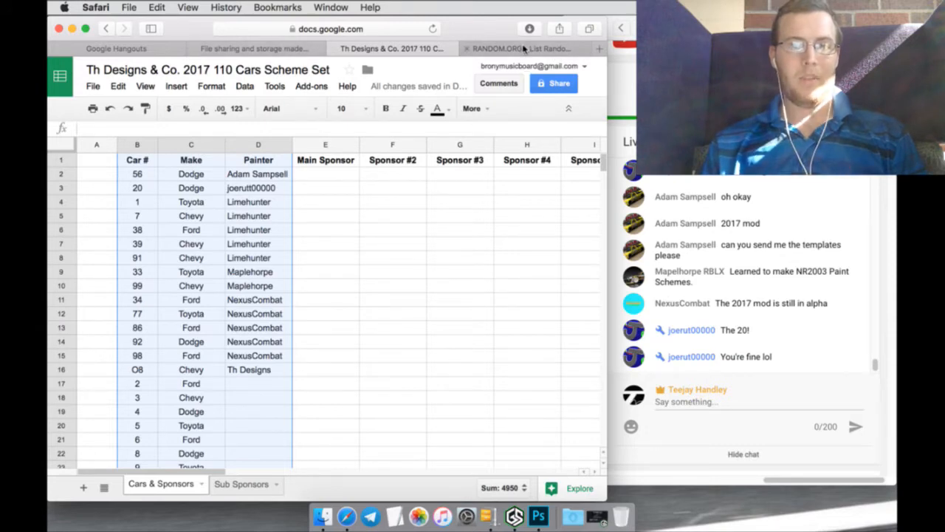
Step: Review the RANDOM.ORG randomized list of 100 numbers, then leave for a blank favourites page
left_click(515, 47)
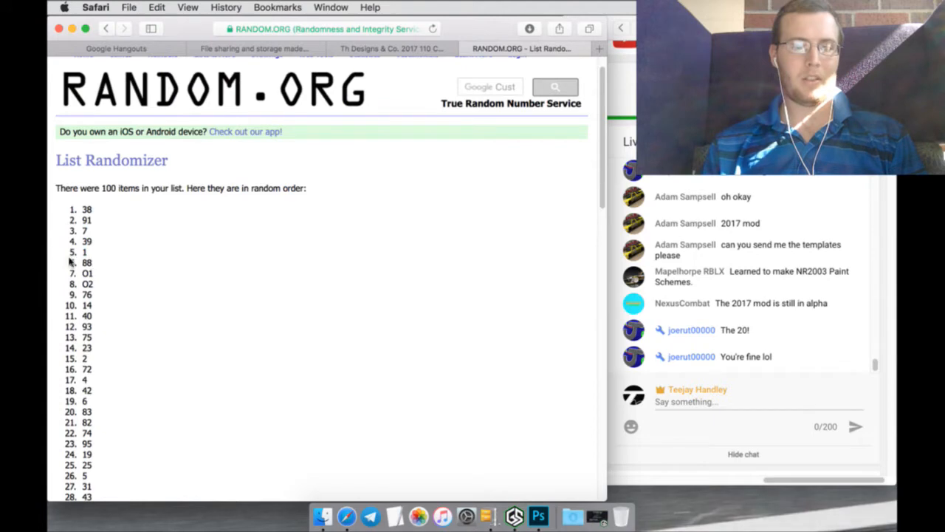
scroll("down", 3)
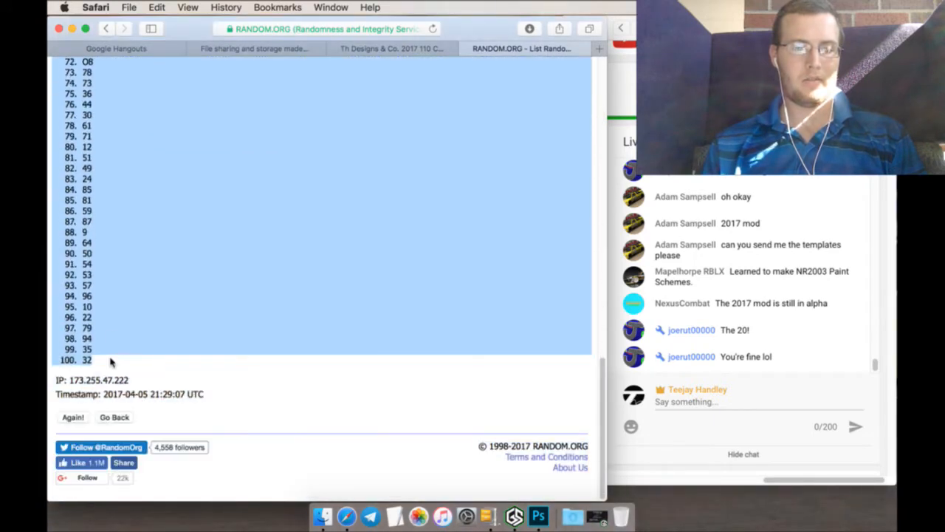
mouse_move(263, 420)
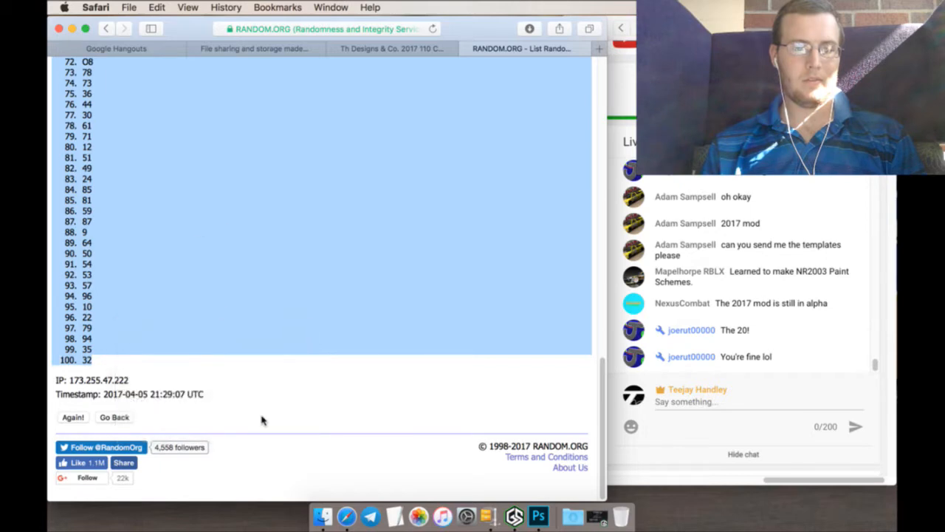
left_click(391, 47)
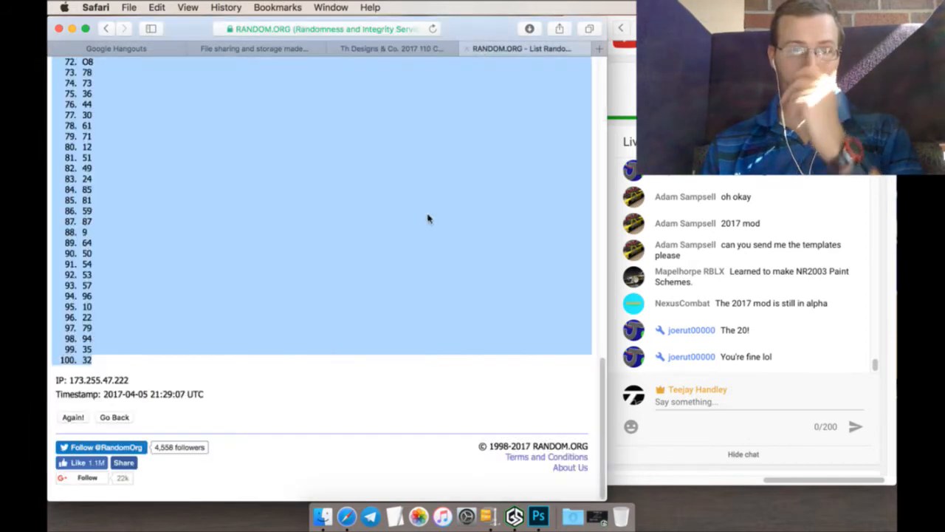
scroll("up", 3)
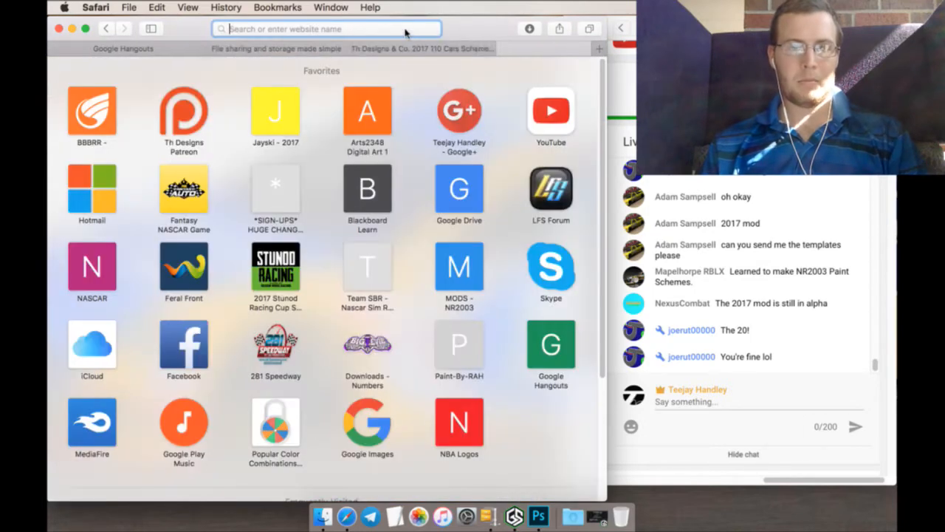
Step: Go to stunodracing.net and enter the Mods section under NASCAR Racing 2003
type("stunodracing.net")
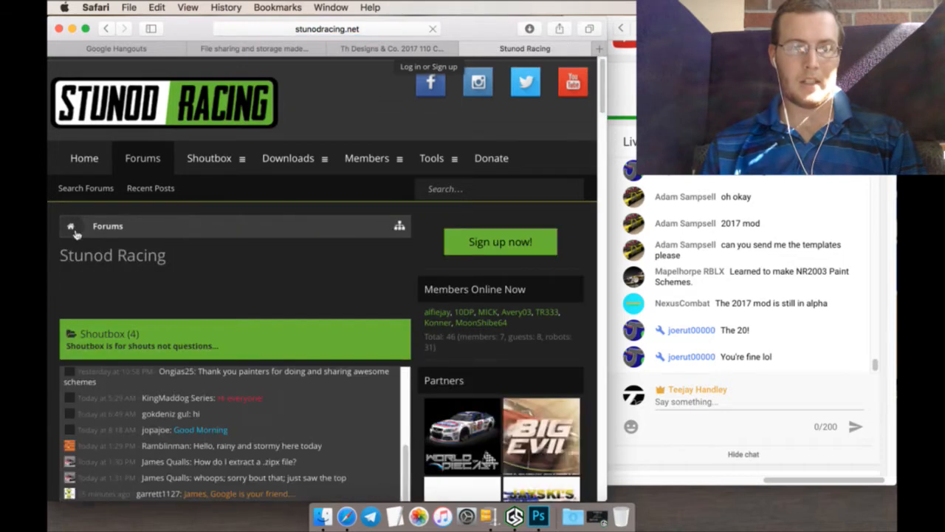
scroll("down", 3)
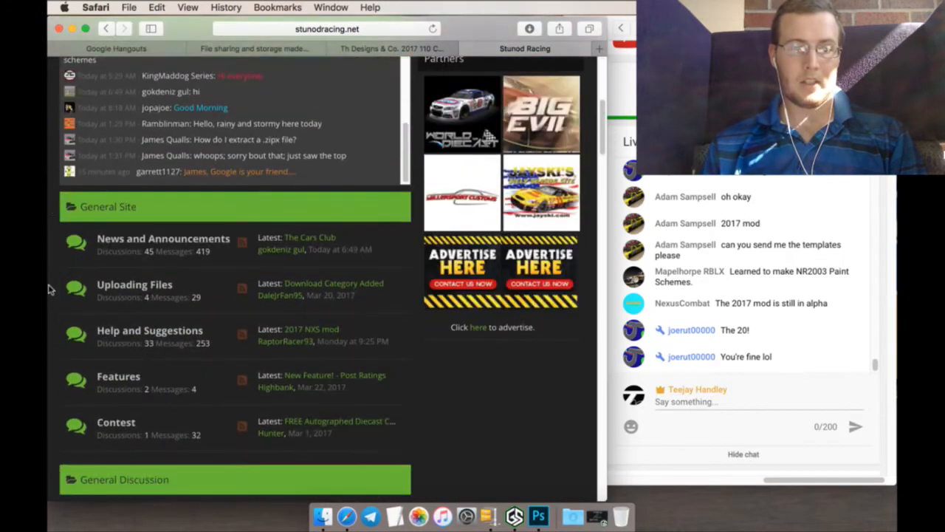
scroll("down", 3)
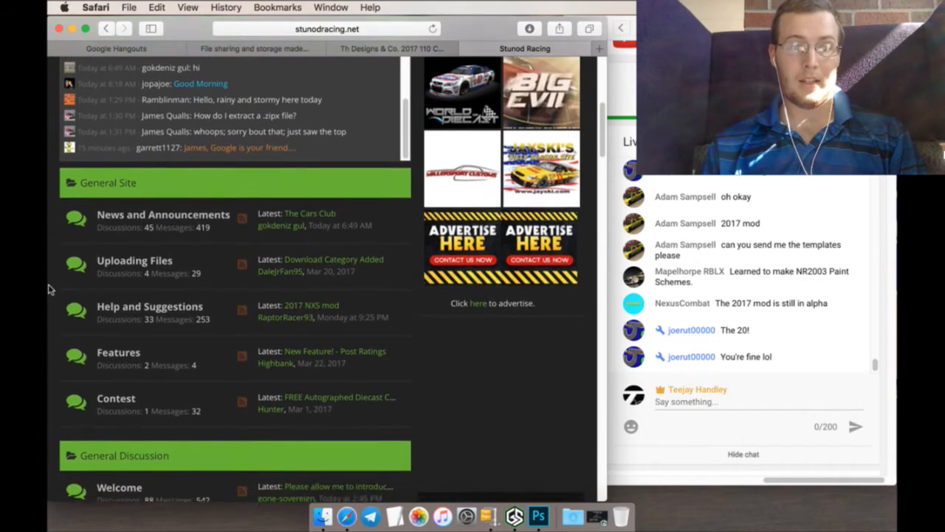
scroll("down", 3)
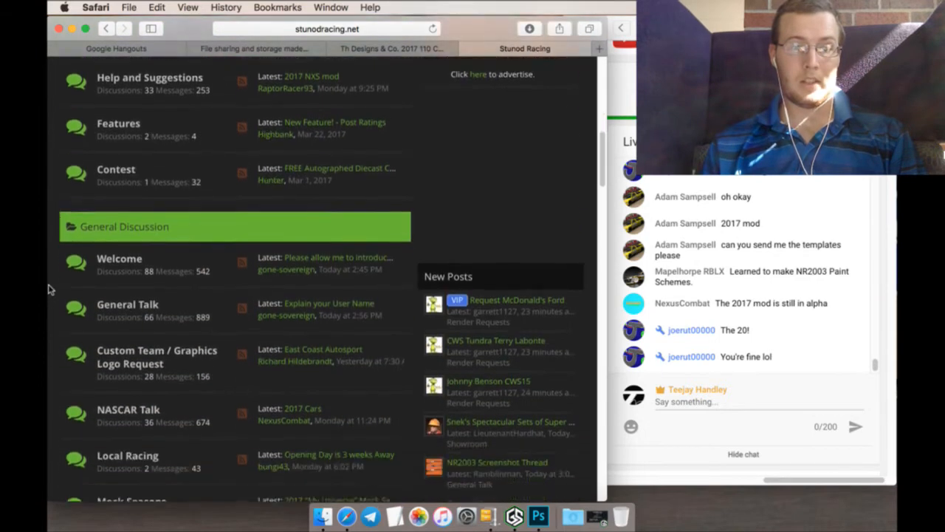
scroll("down", 3)
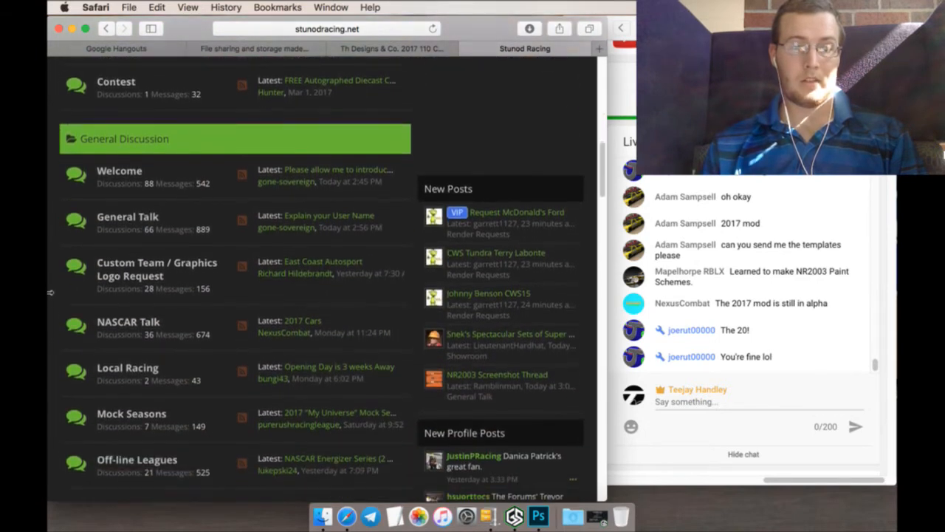
scroll("down", 3)
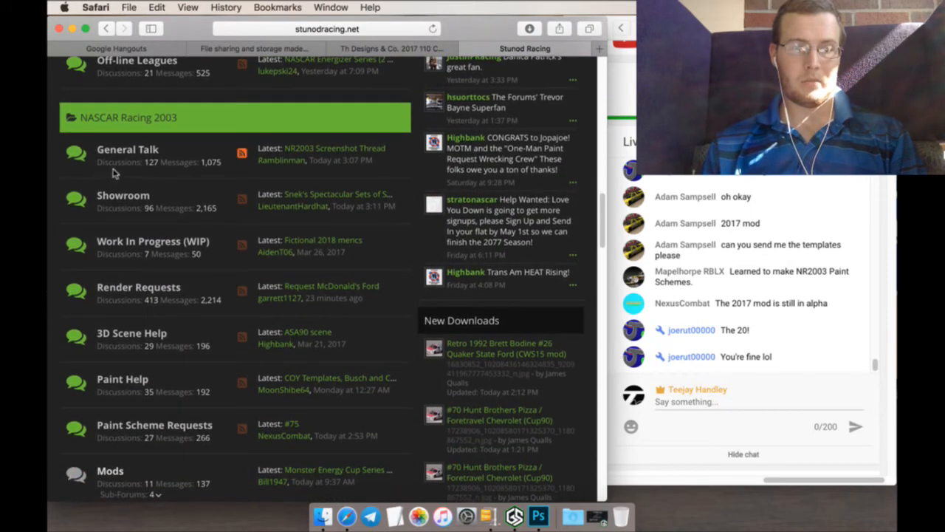
scroll("down", 3)
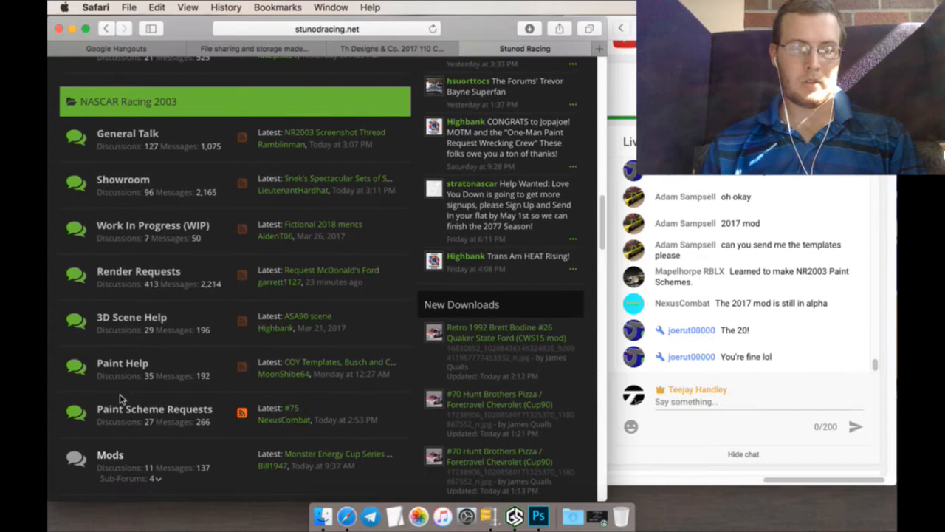
left_click(110, 455)
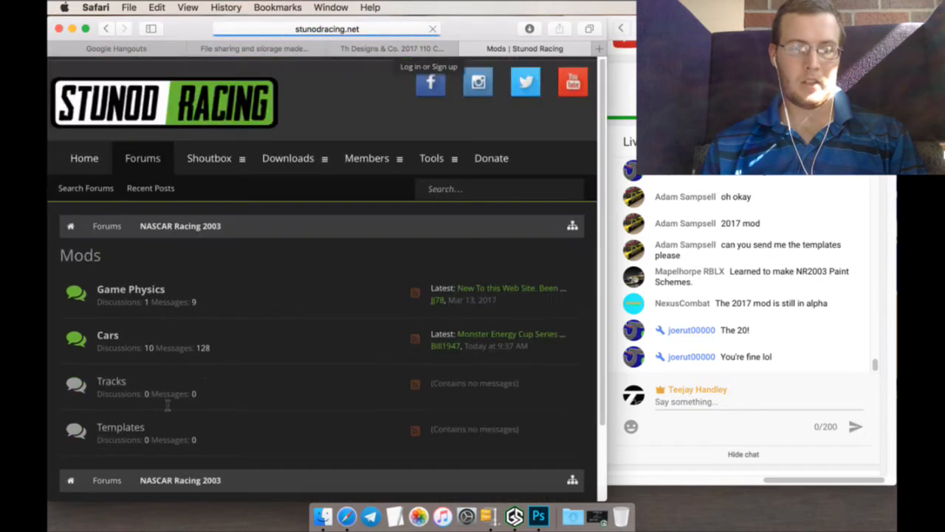
Step: From the Cars mods forum, bring up the Monster Energy Cup Series Alpha thread and its address options
scroll("down", 3)
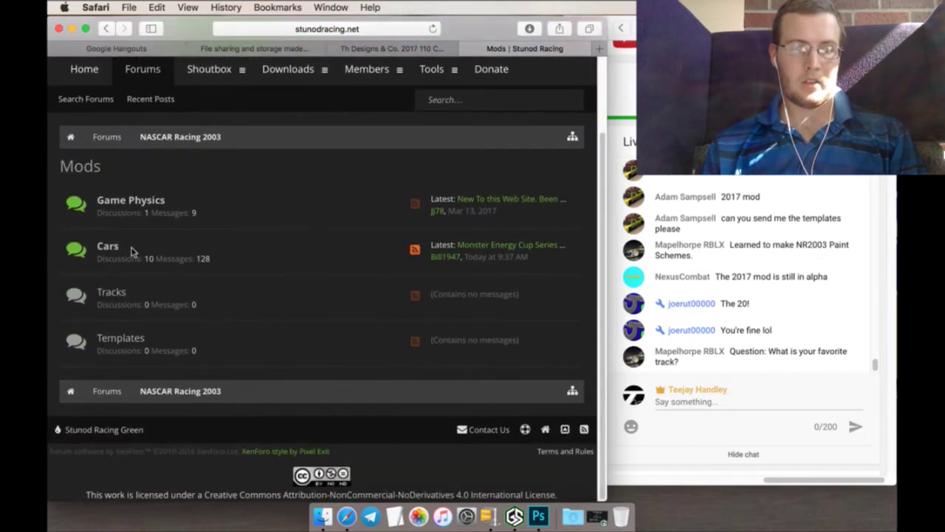
left_click(107, 245)
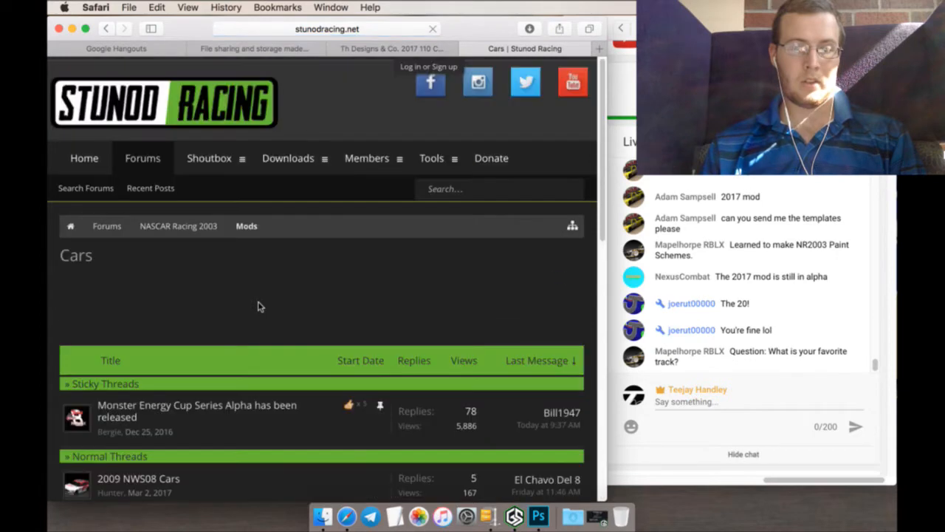
scroll("down", 3)
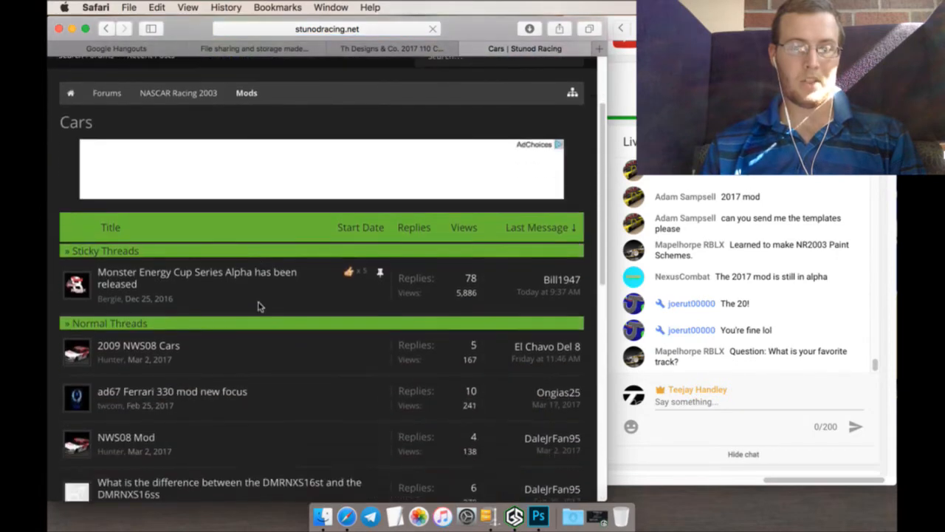
scroll("down", 3)
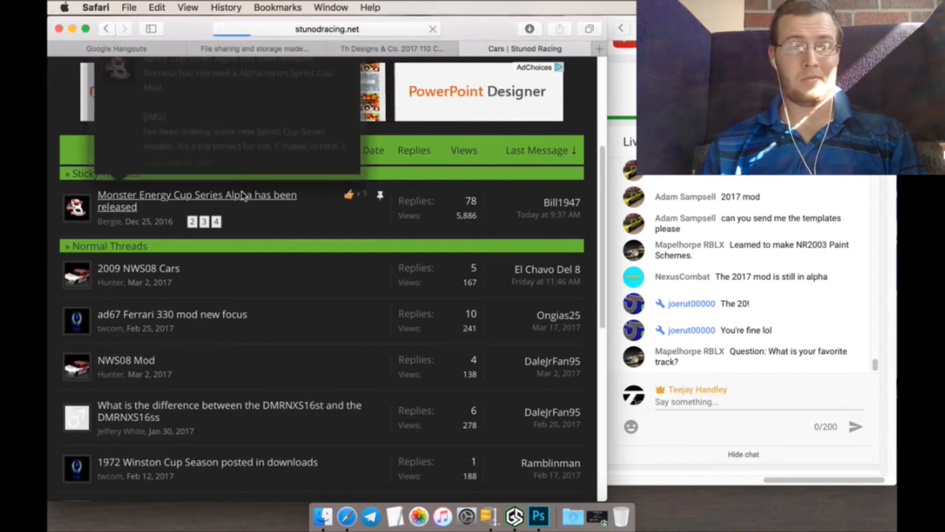
left_click(197, 201)
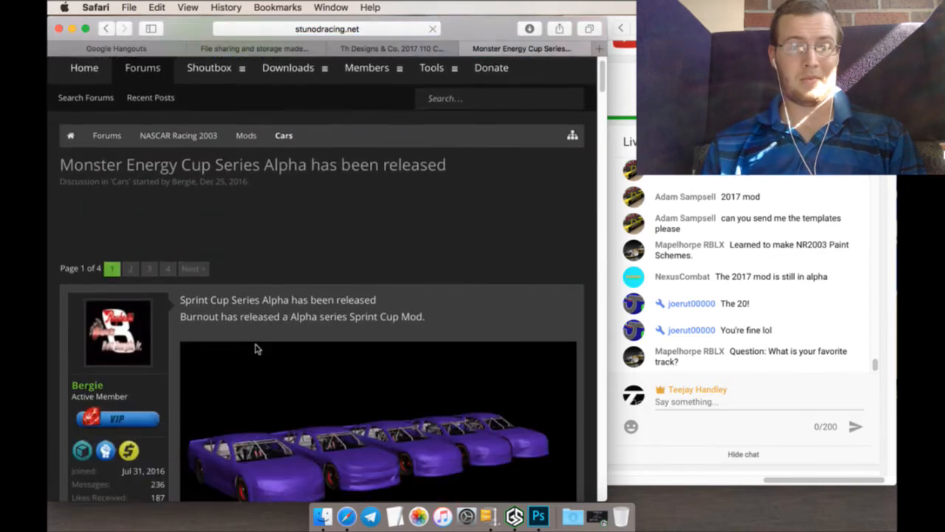
scroll("down", 3)
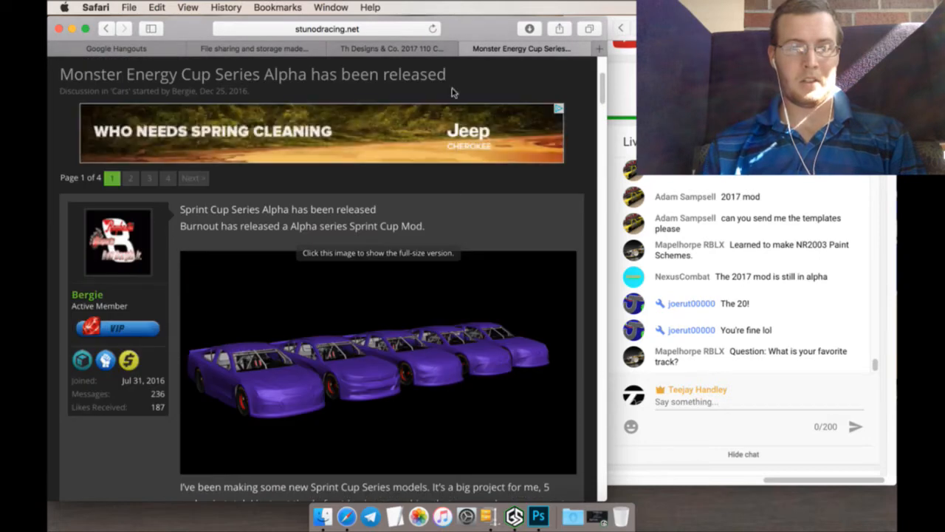
right_click(313, 28)
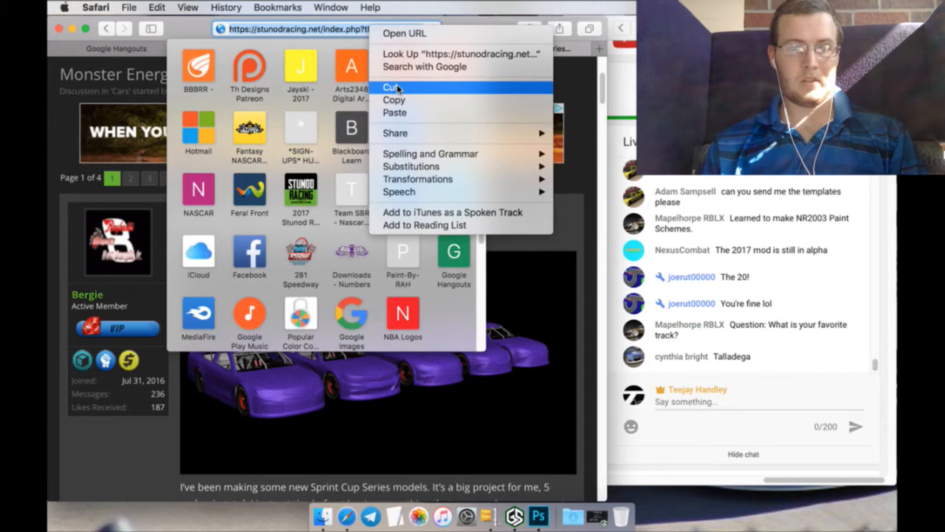
Step: Copy the thread address and begin a '2017 ALPHA M' line in the stream description
left_click(390, 86)
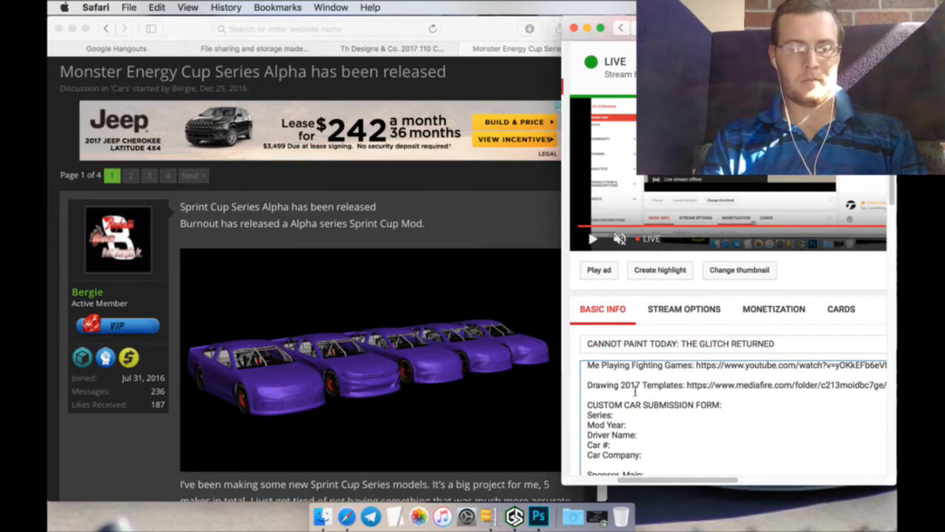
type("2017")
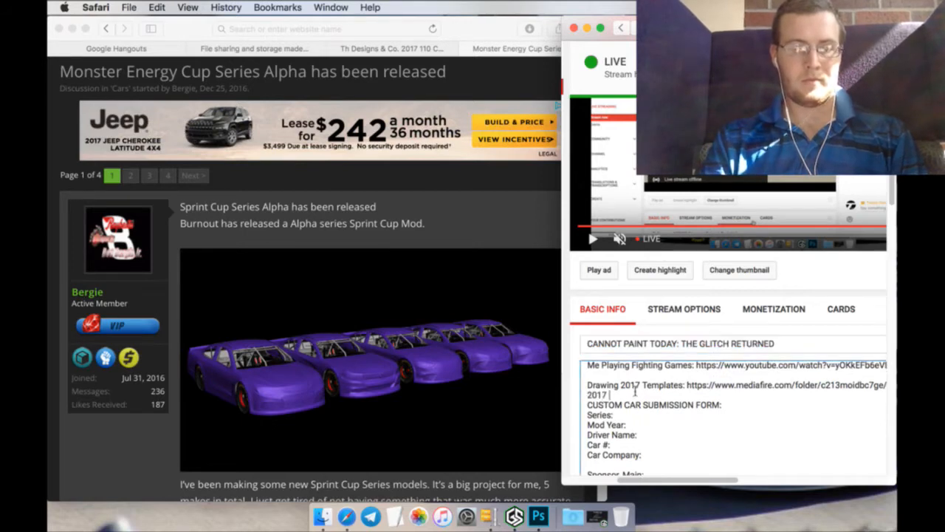
type("ALPHA")
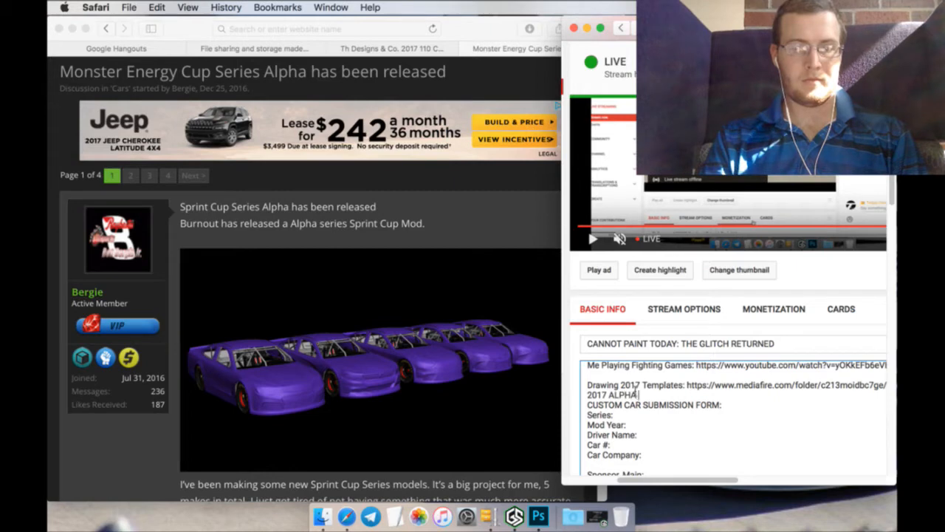
type("M")
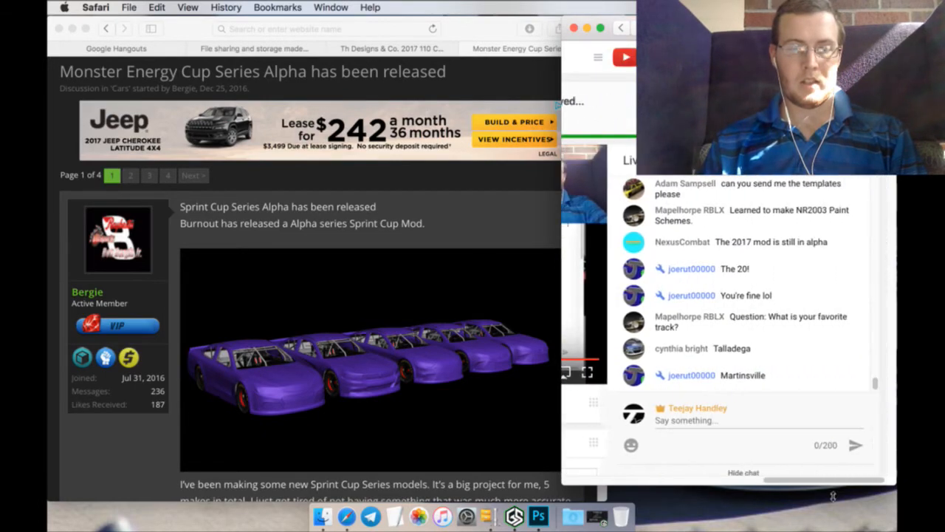
Step: Read through the Alpha release post, then return to the car scheme spreadsheet
scroll("down", 3)
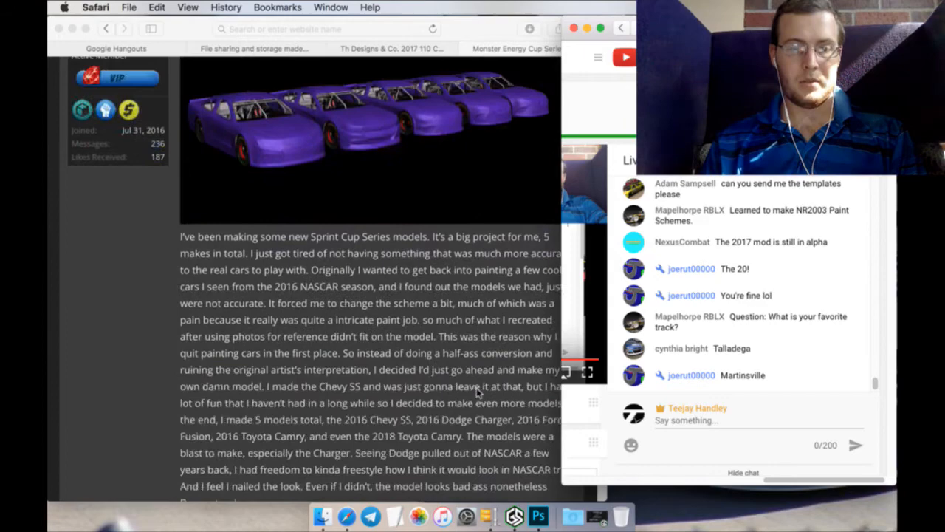
scroll("down", 3)
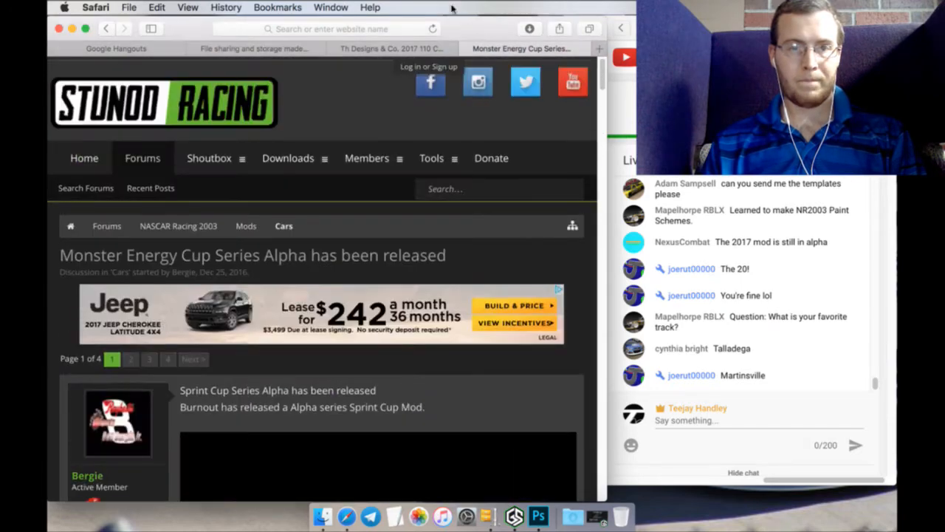
left_click(393, 47)
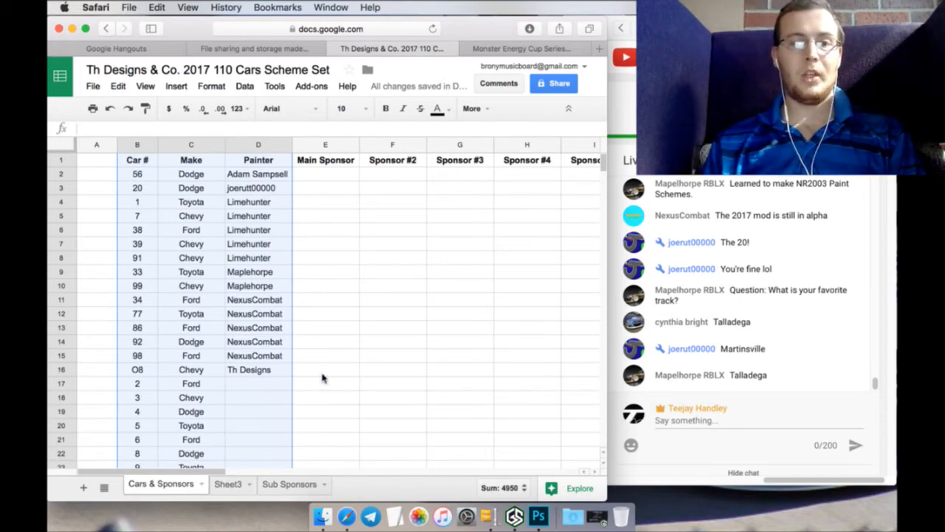
mouse_move(353, 343)
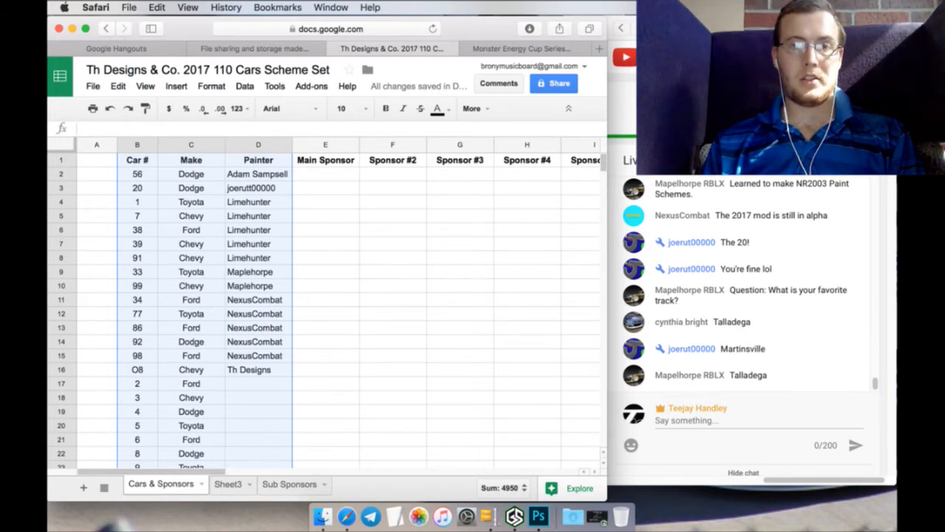
Step: Switch from the Cars & Sponsors sheet to the MediaFire templates folder
left_click(254, 47)
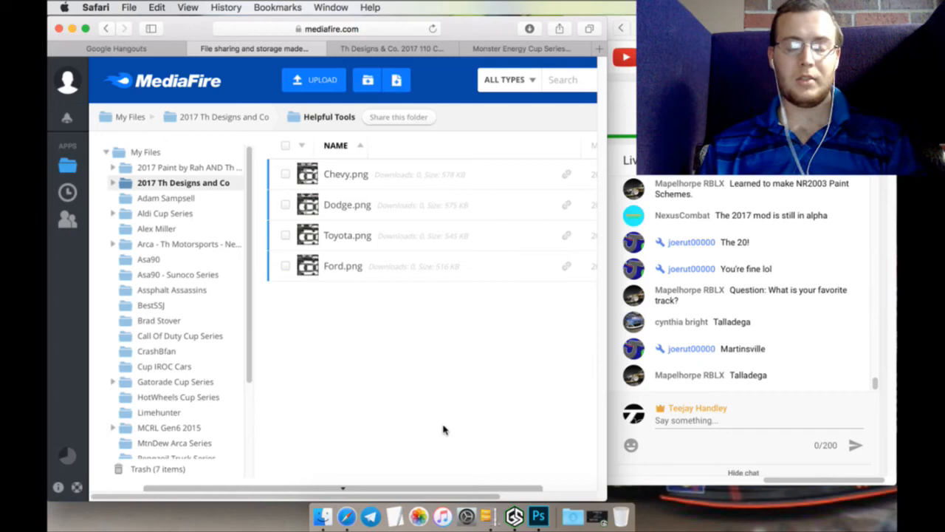
mouse_move(517, 500)
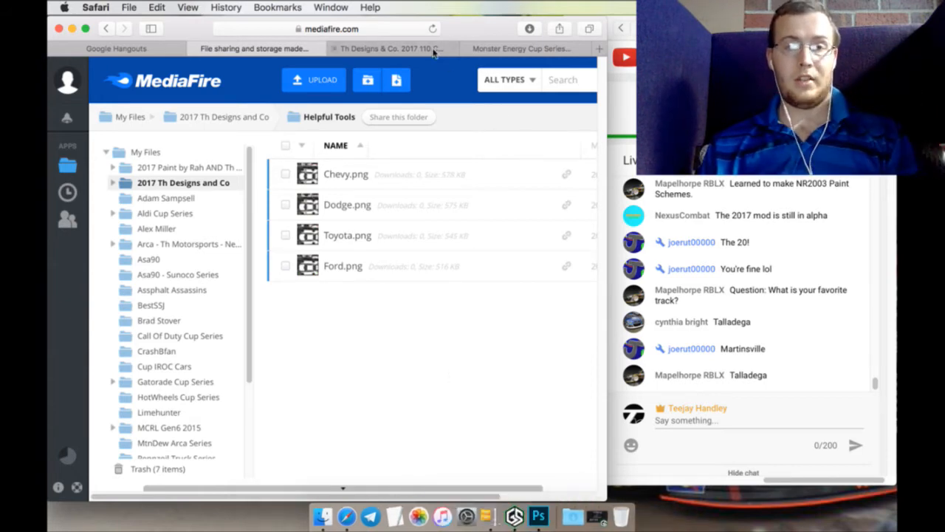
Step: Clear the stray Th Designs entry in cell E28 beside the car list
left_click(387, 48)
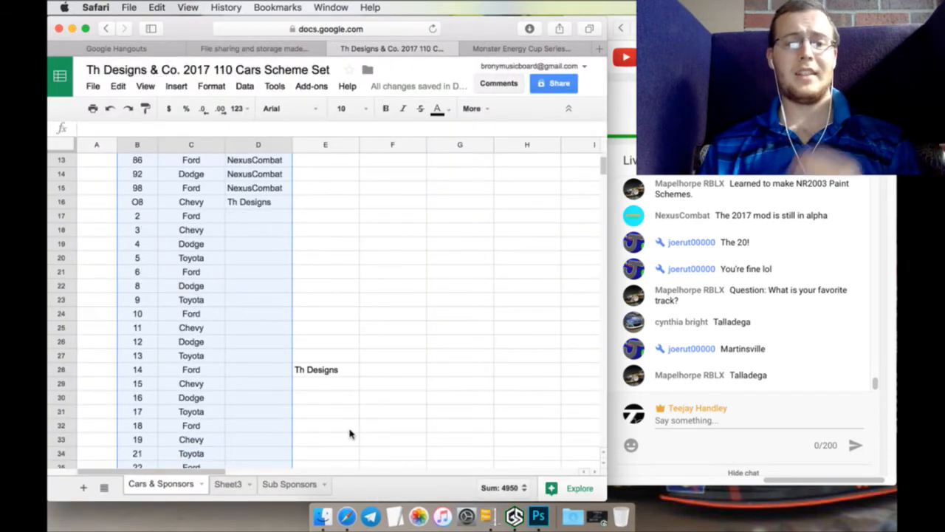
left_click(325, 370)
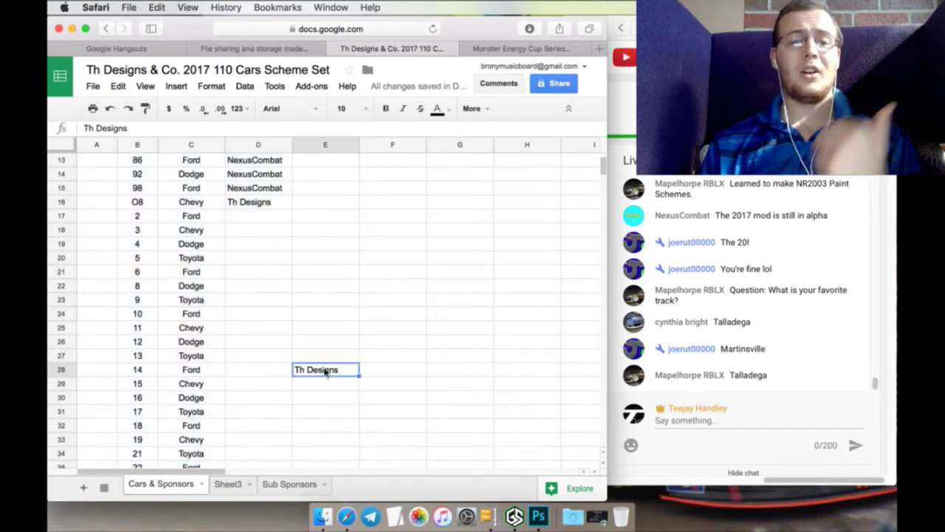
key("Delete")
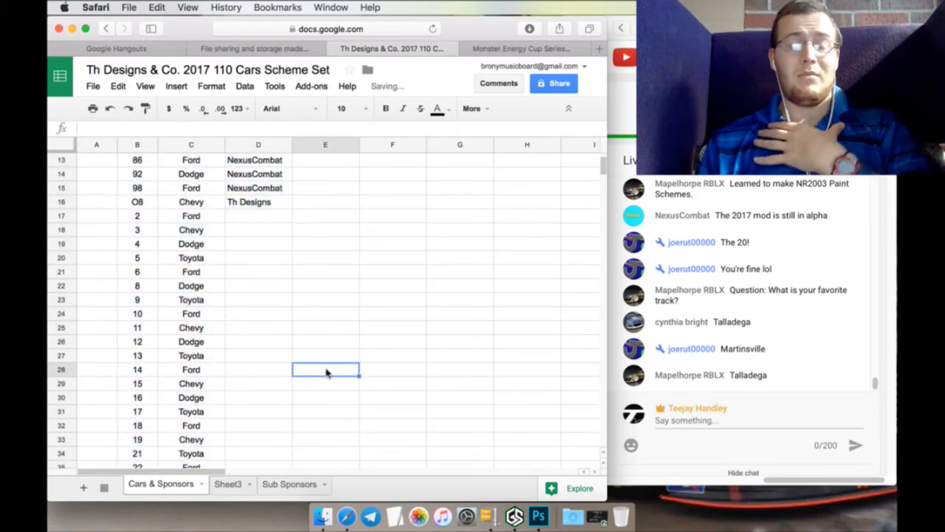
left_click(325, 201)
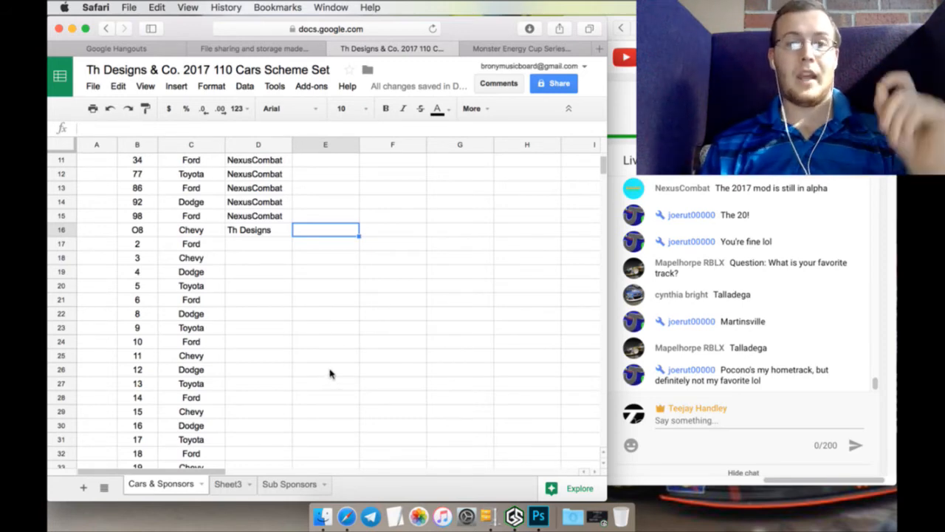
mouse_move(334, 384)
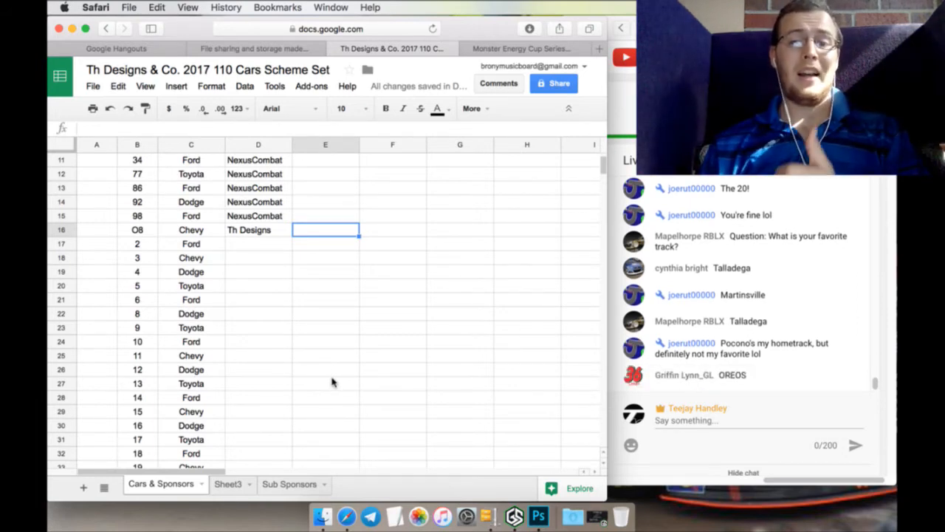
mouse_move(344, 379)
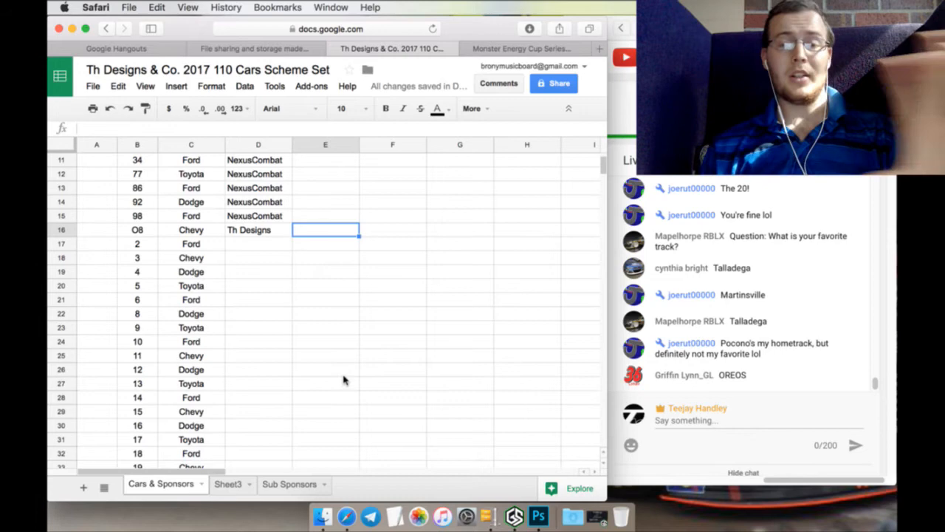
mouse_move(355, 372)
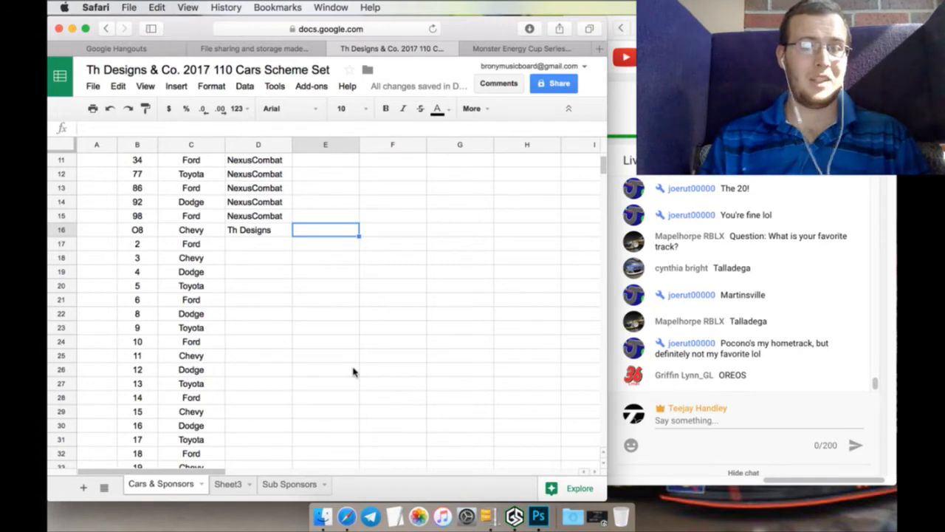
Step: Select the unassigned Painter cells and enable link sharing from Share
left_click(257, 242)
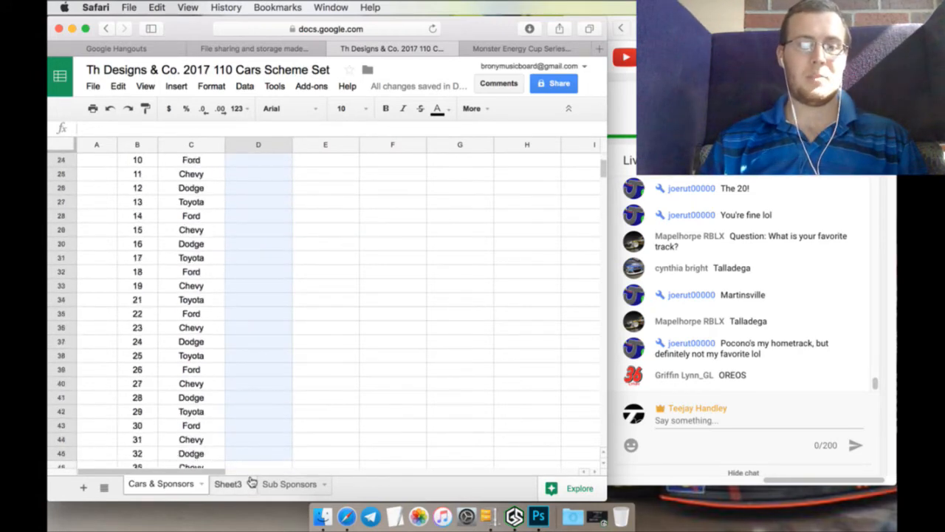
scroll("down", 3)
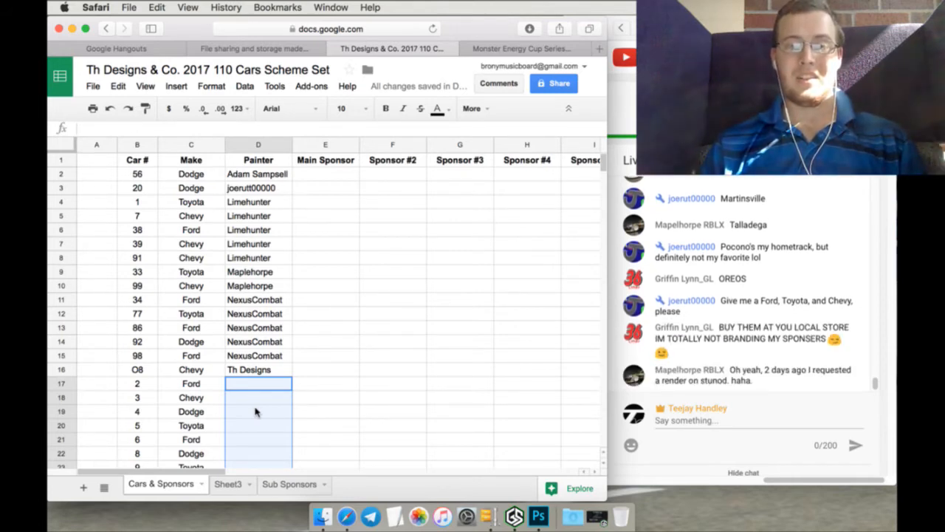
scroll("down", 3)
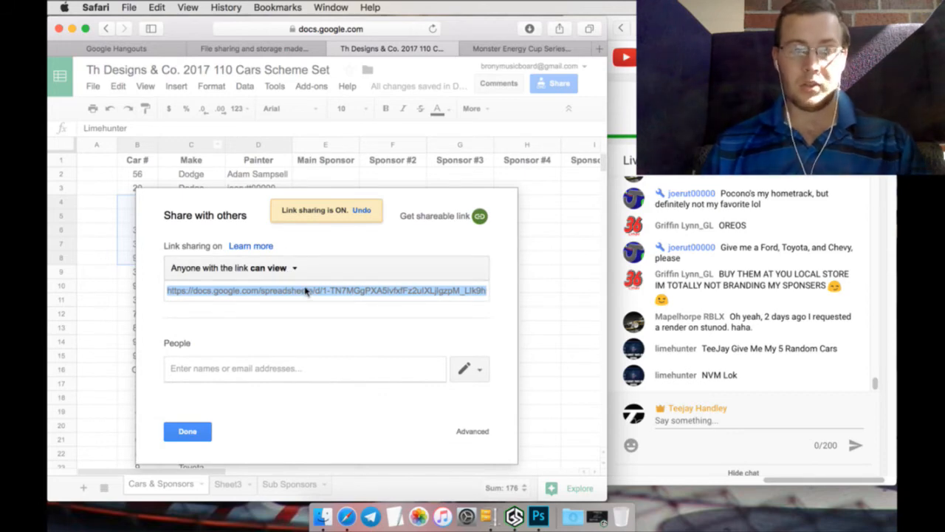
Step: Keep 'Anyone with the link' access set to 'can view'
left_click(269, 267)
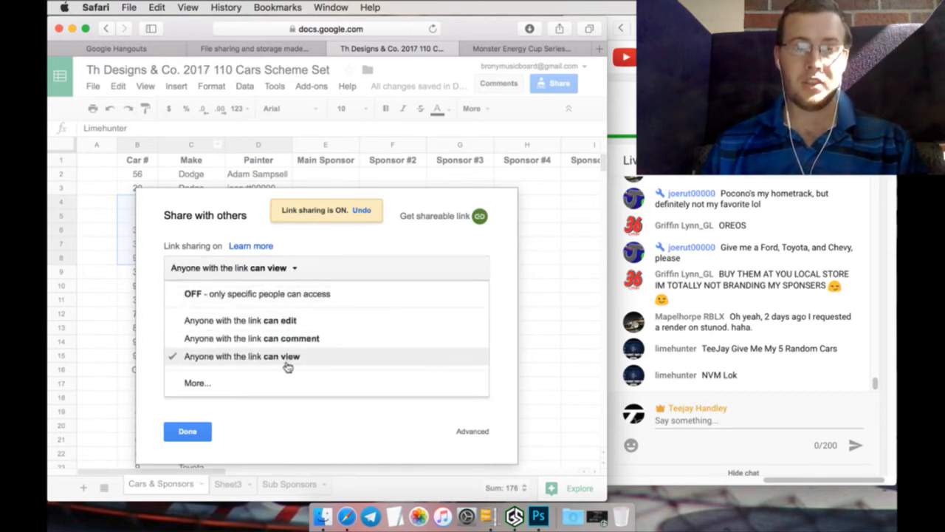
left_click(239, 356)
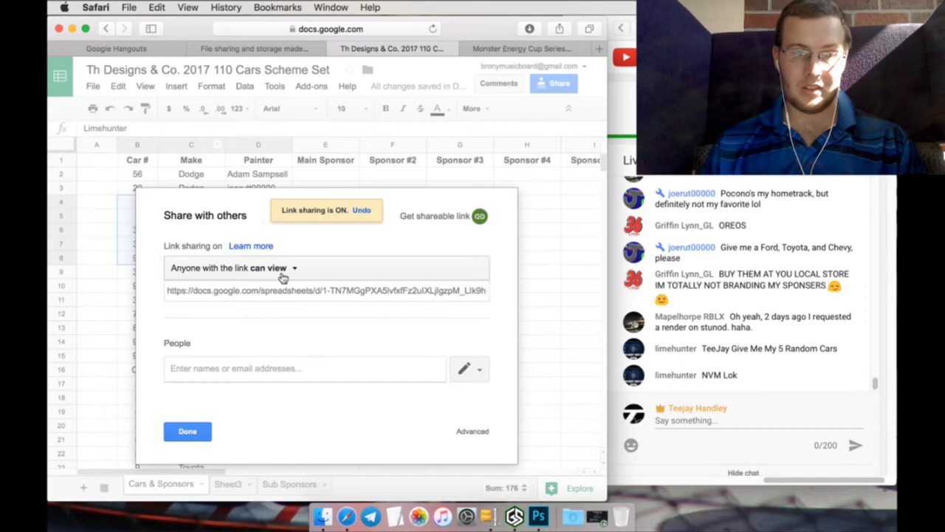
left_click(294, 269)
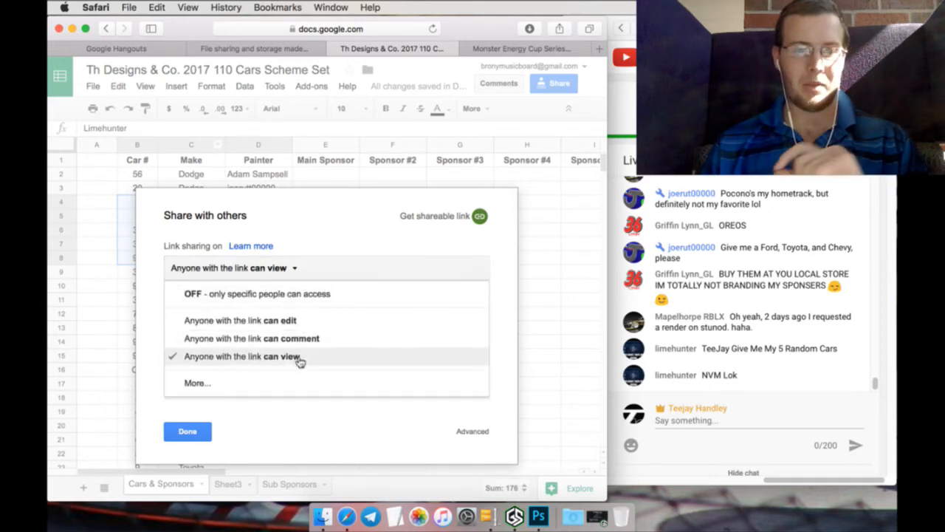
left_click(242, 356)
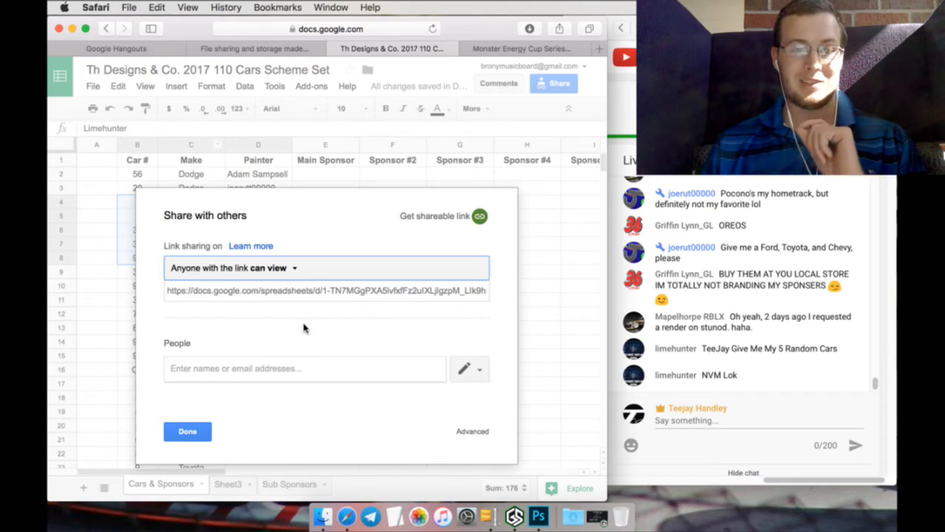
Step: Copy the spreadsheet's view-only shareable link
right_click(325, 290)
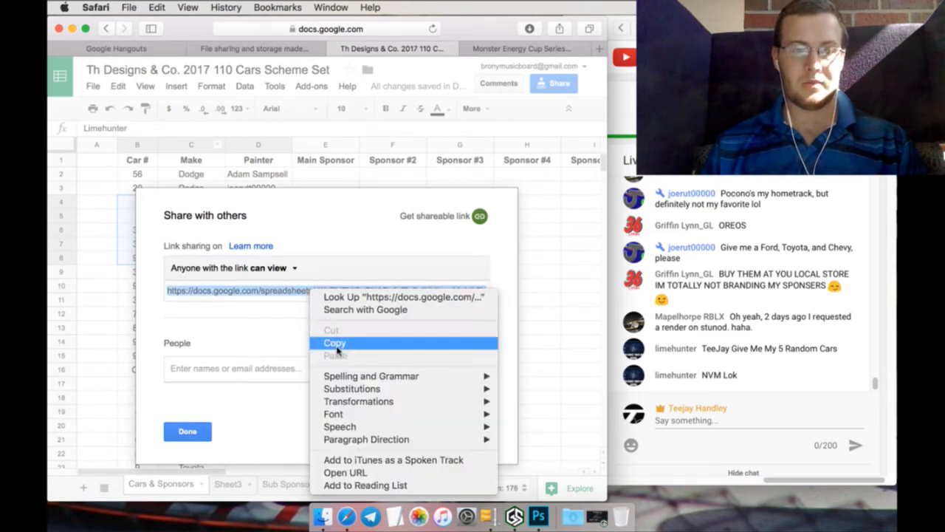
left_click(334, 342)
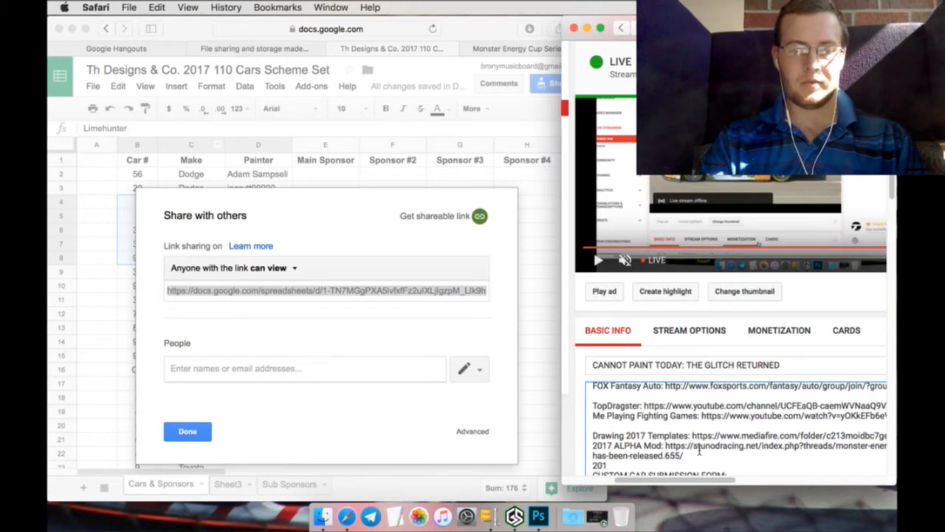
Step: Start a '2017 Spre' description line and send the Sheets link into the live chat
type("2017 Spre")
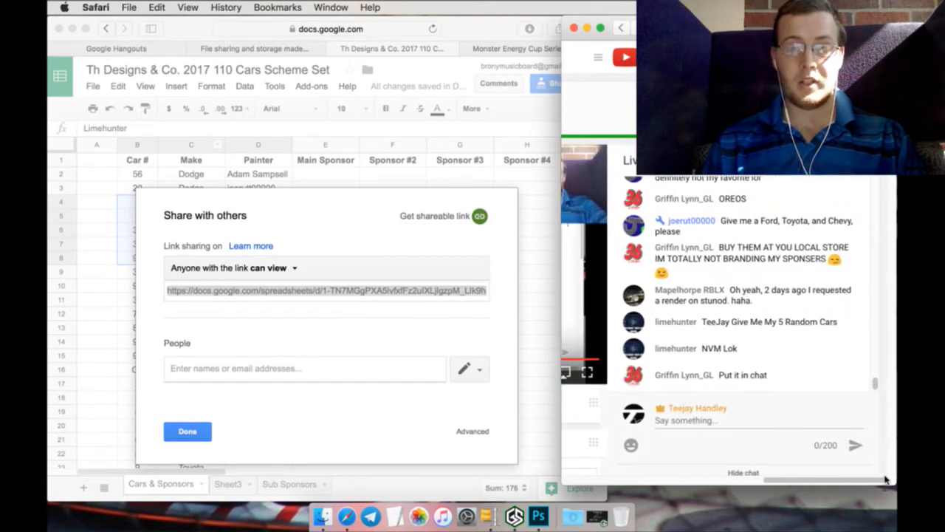
left_click(747, 421)
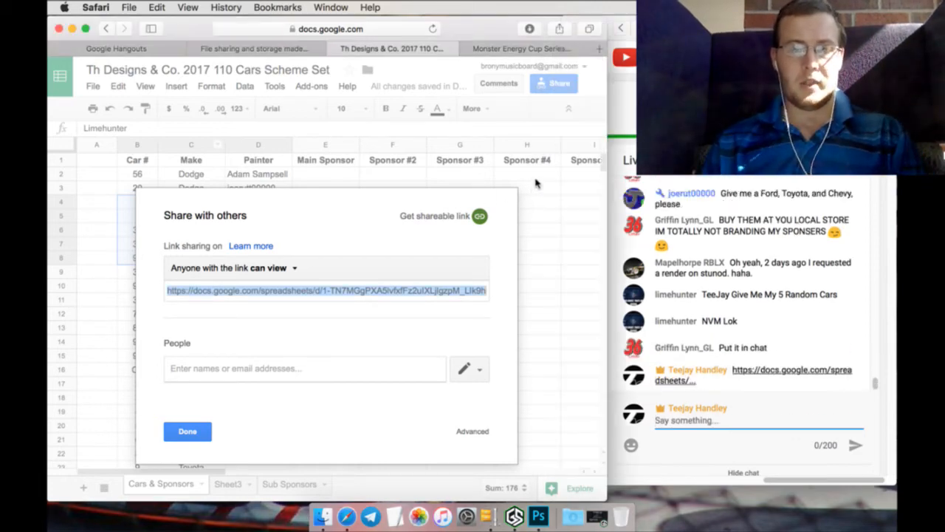
left_click(187, 432)
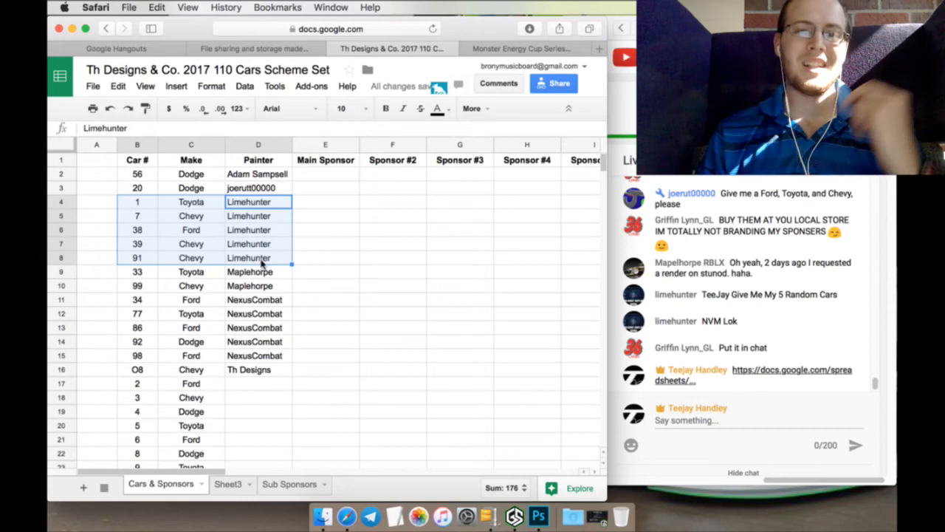
scroll("down", 3)
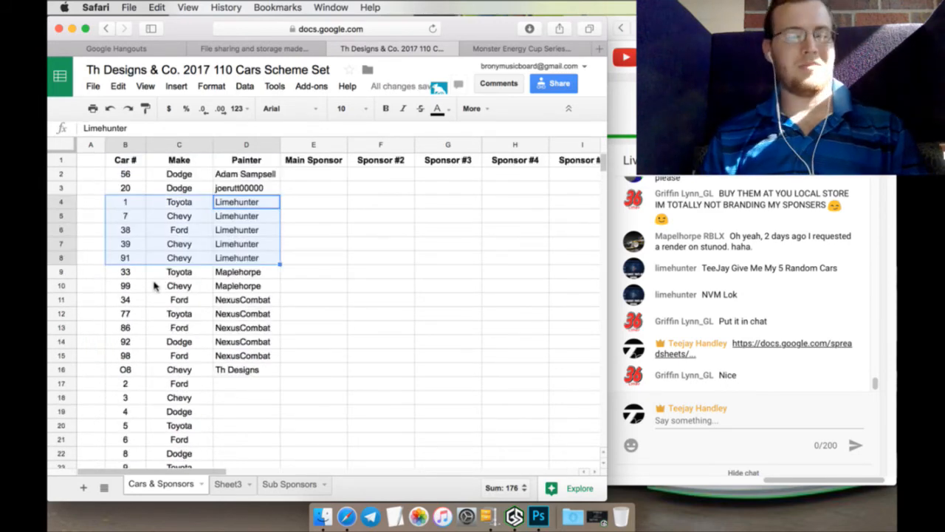
mouse_move(168, 301)
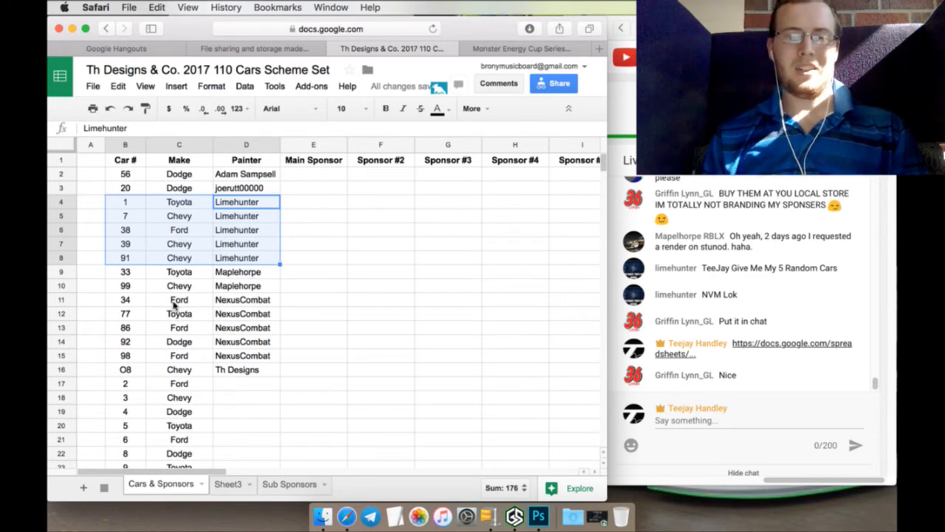
mouse_move(215, 328)
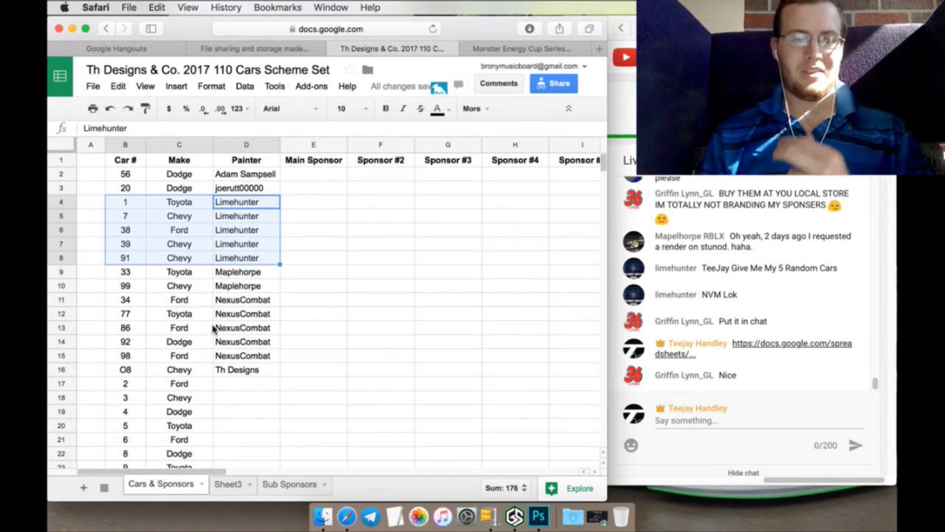
scroll("down", 3)
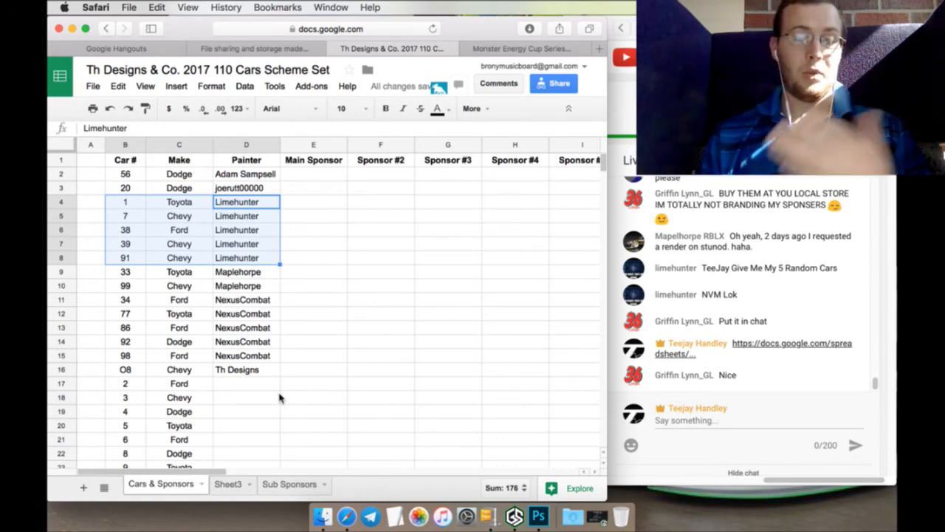
scroll("down", 3)
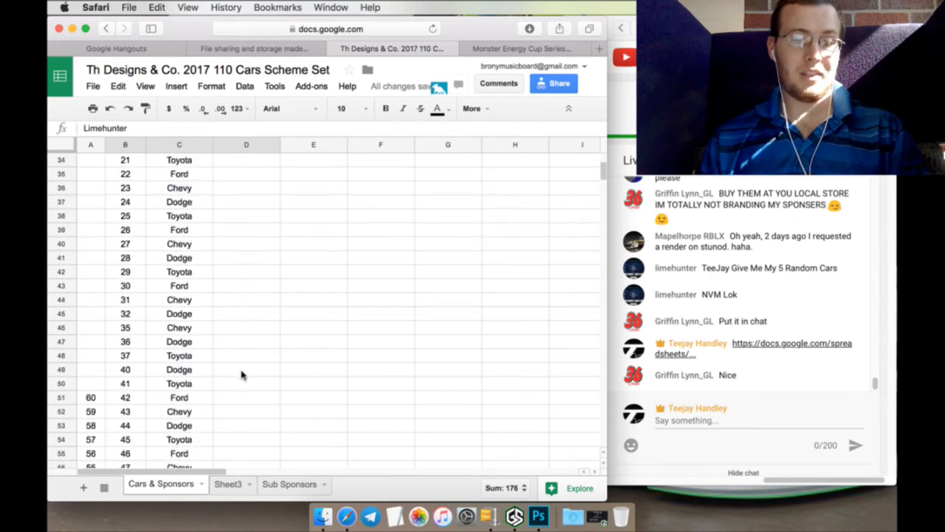
left_click(90, 397)
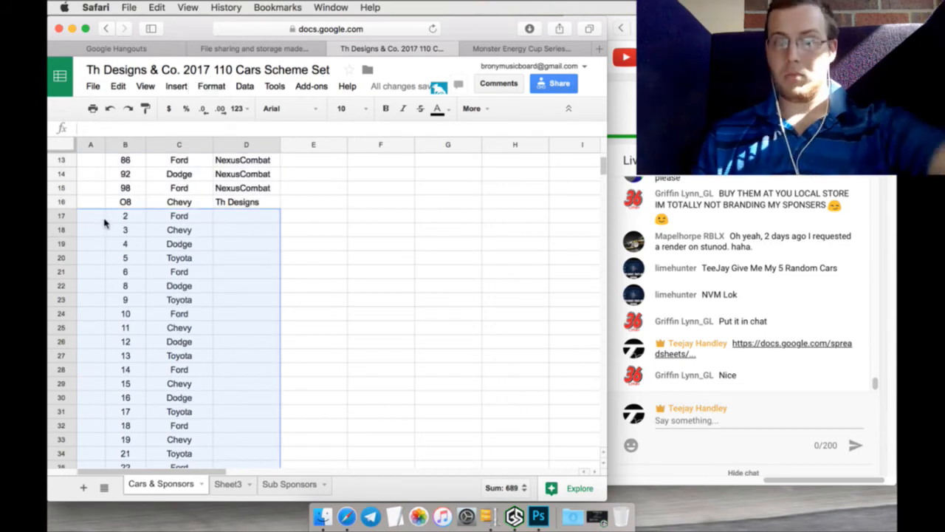
scroll("down", 3)
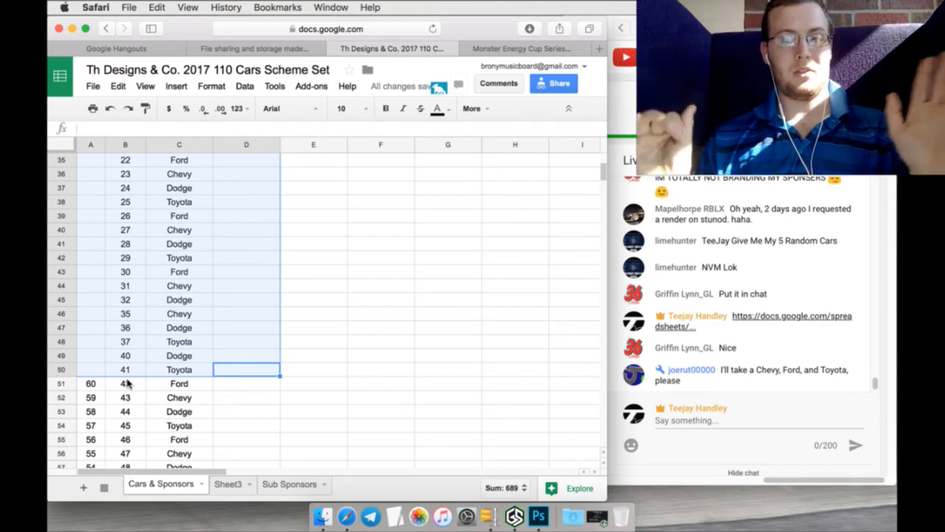
scroll("up", 3)
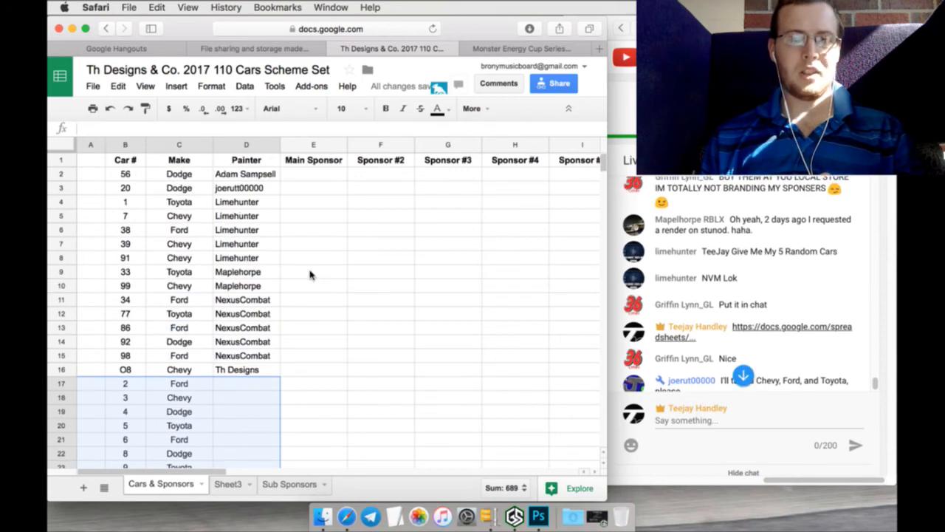
scroll("down", 3)
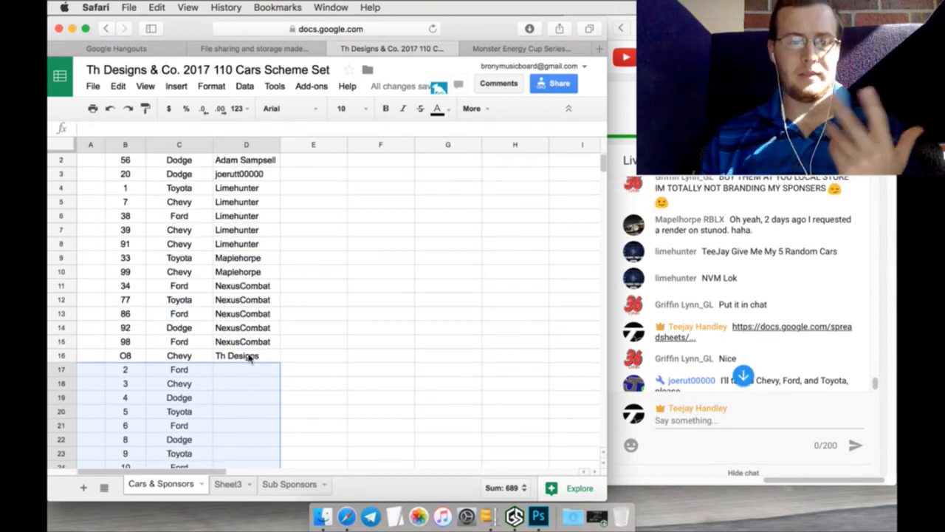
type("joerutt00000")
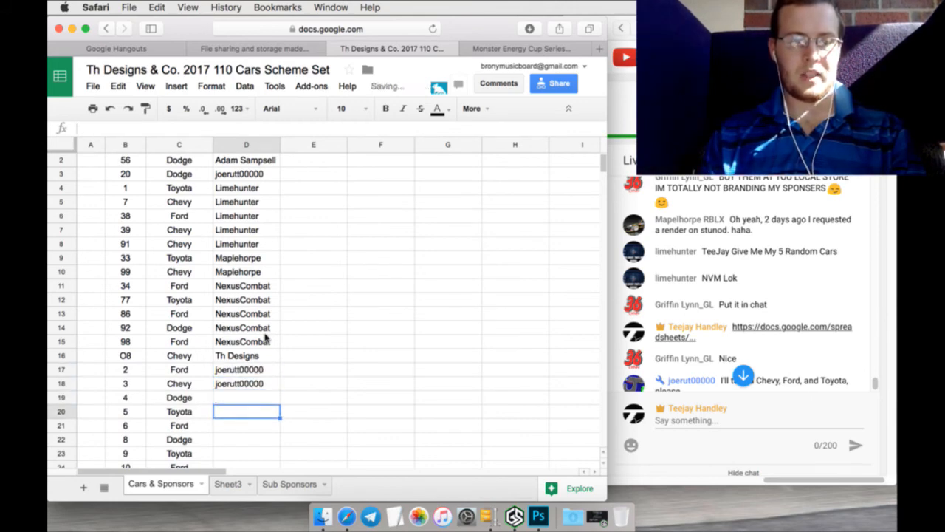
type("joe")
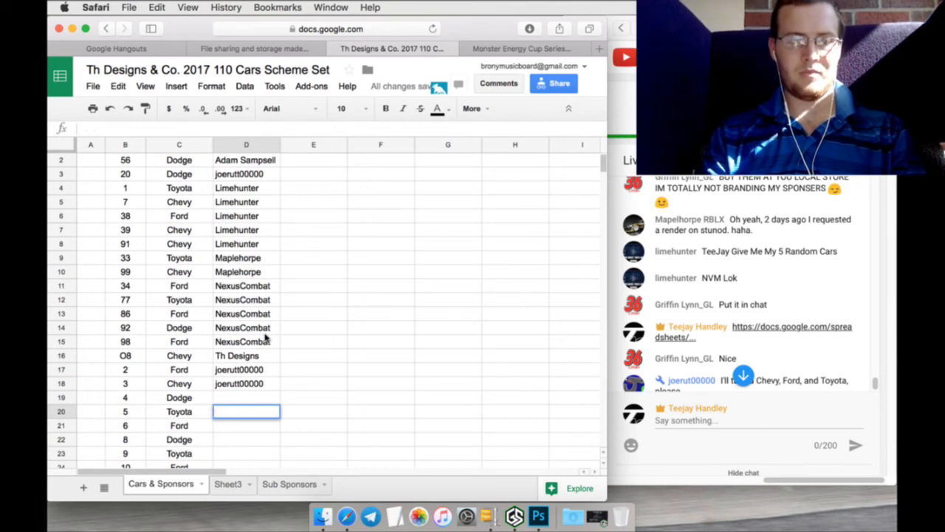
type("joeru")
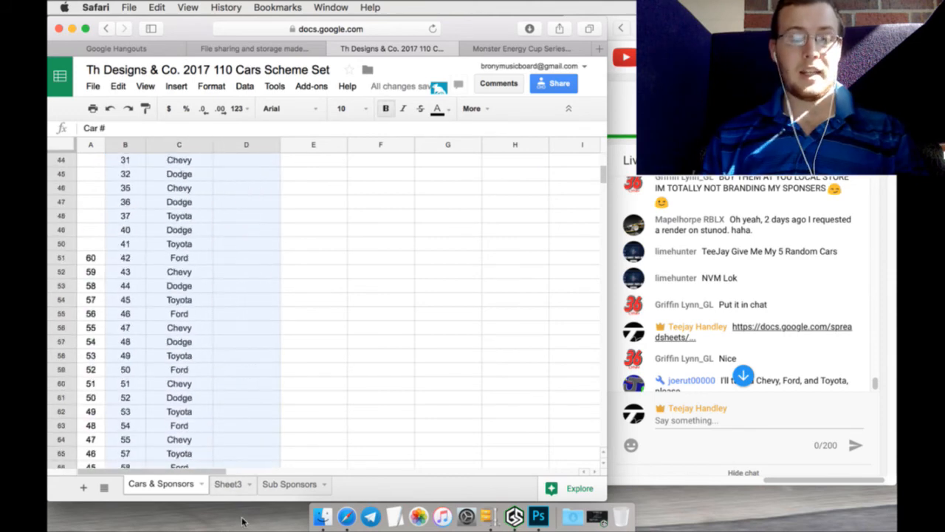
scroll("down", 3)
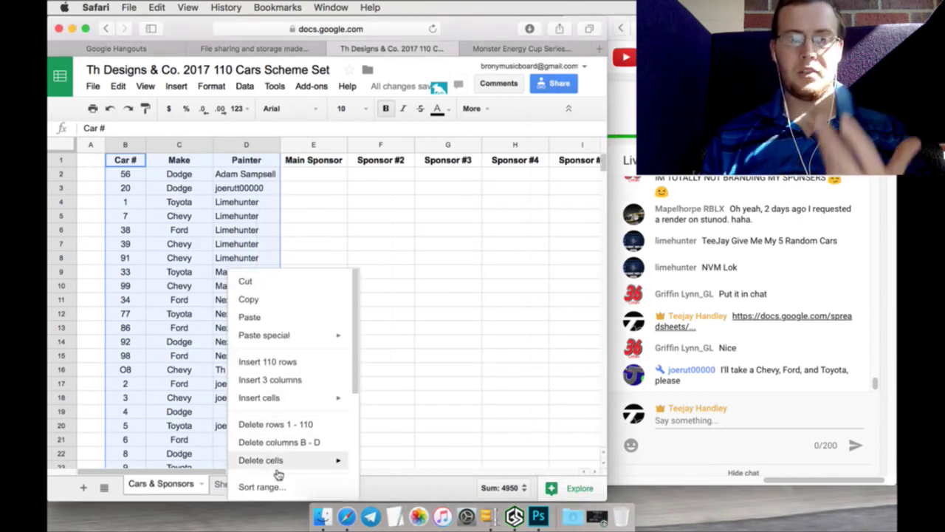
Step: Sort the range by Painter, then Car #, then Make, with a header row
left_click(260, 488)
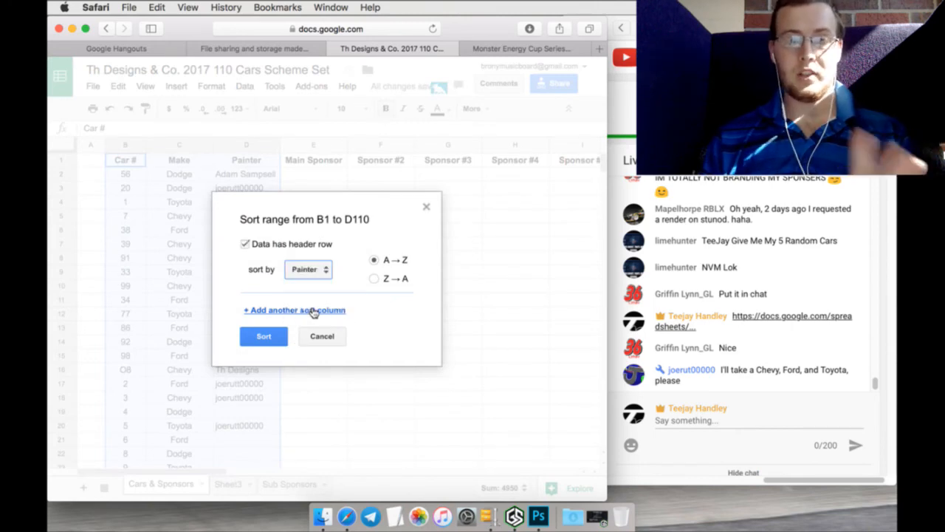
left_click(294, 311)
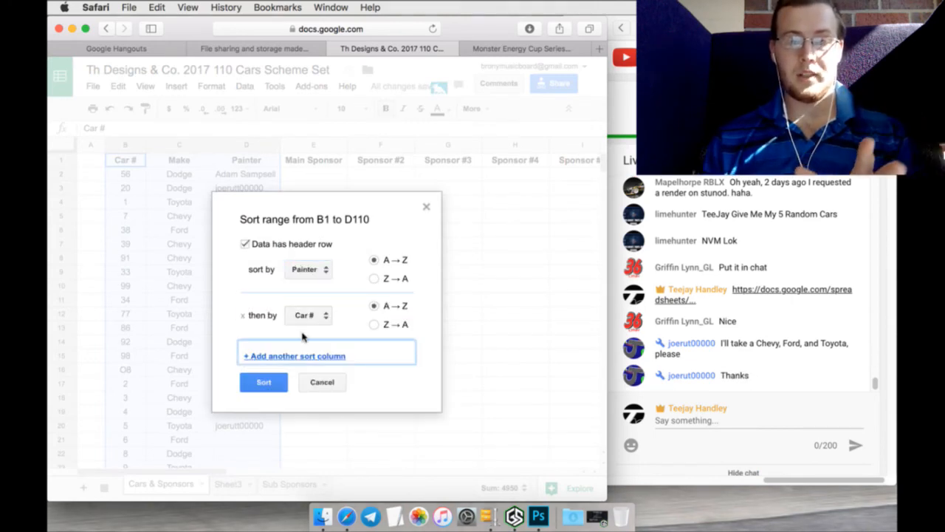
left_click(294, 354)
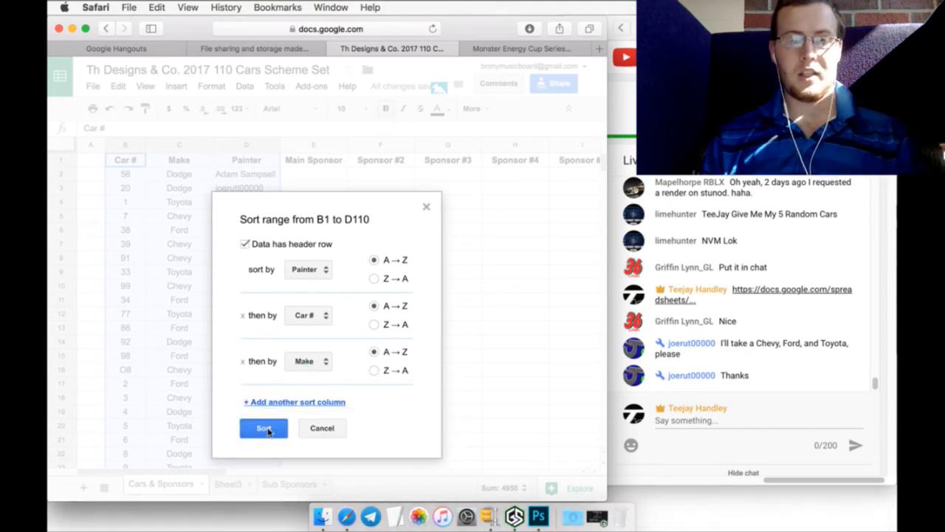
left_click(263, 428)
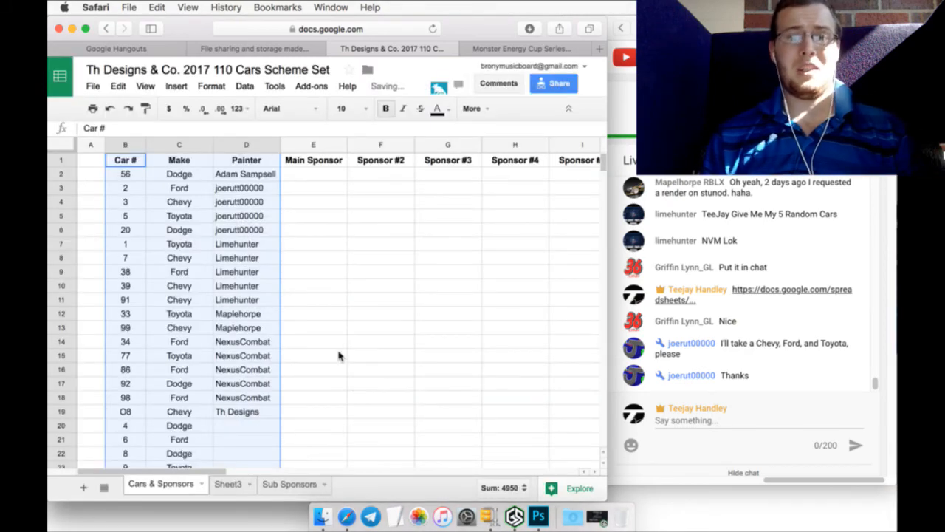
Step: Scroll through the sorted car list, then bring Gameshow to the front
scroll("down", 3)
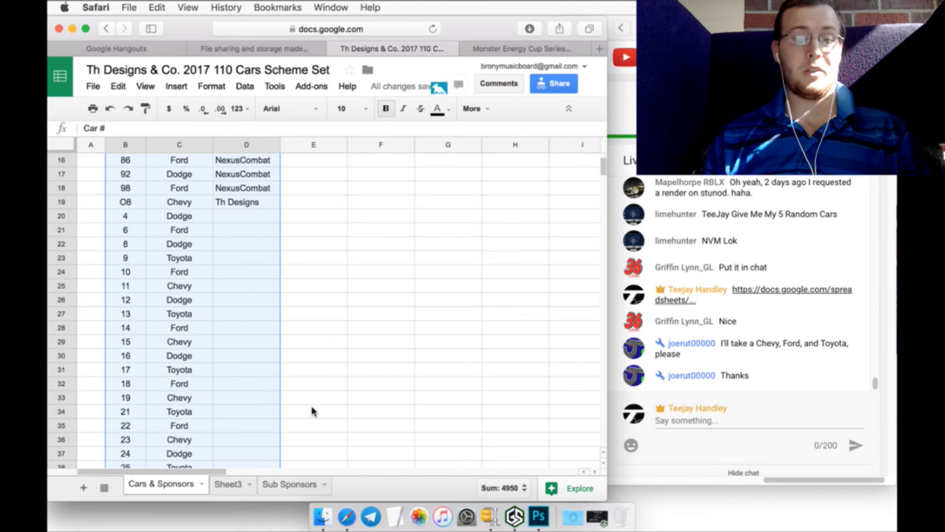
scroll("down", 3)
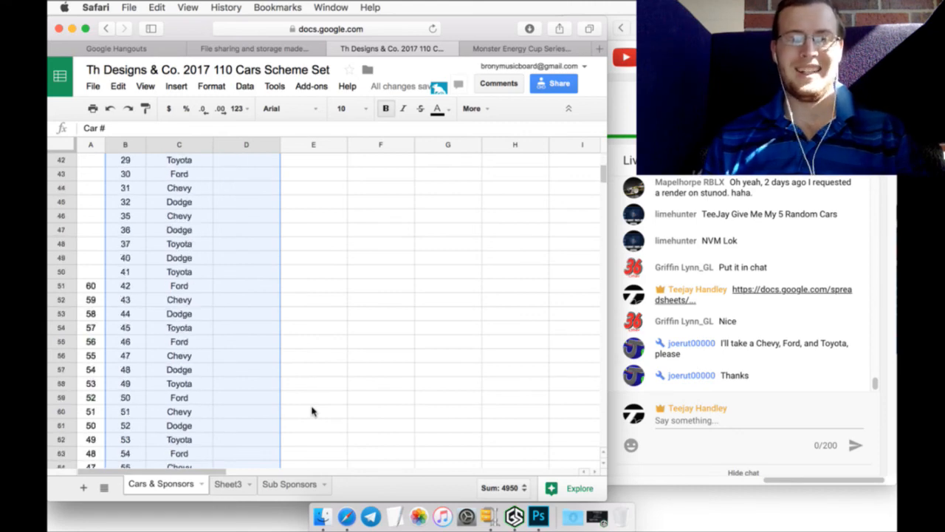
scroll("down", 3)
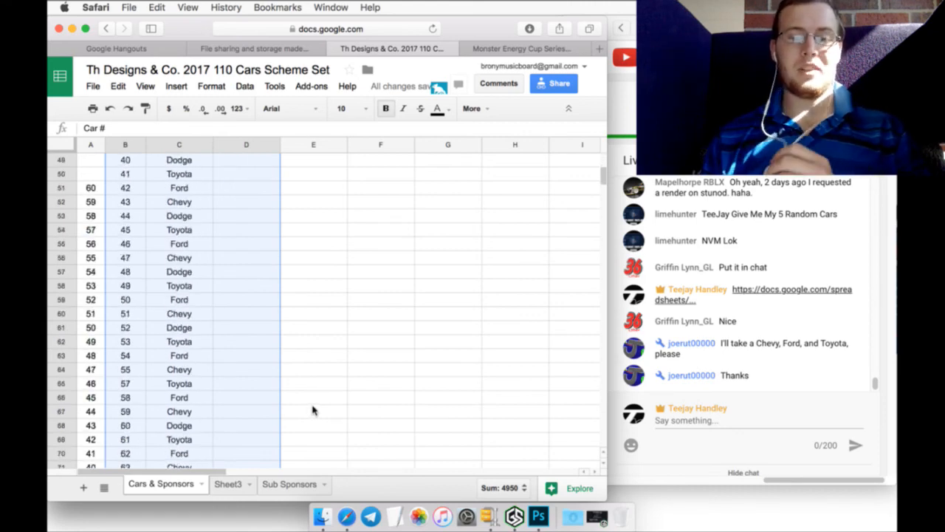
scroll("down", 3)
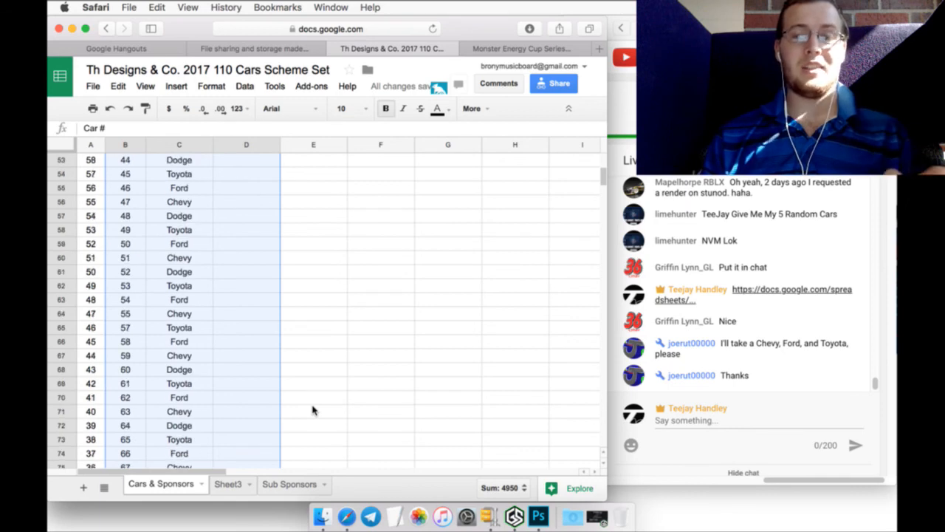
scroll("down", 3)
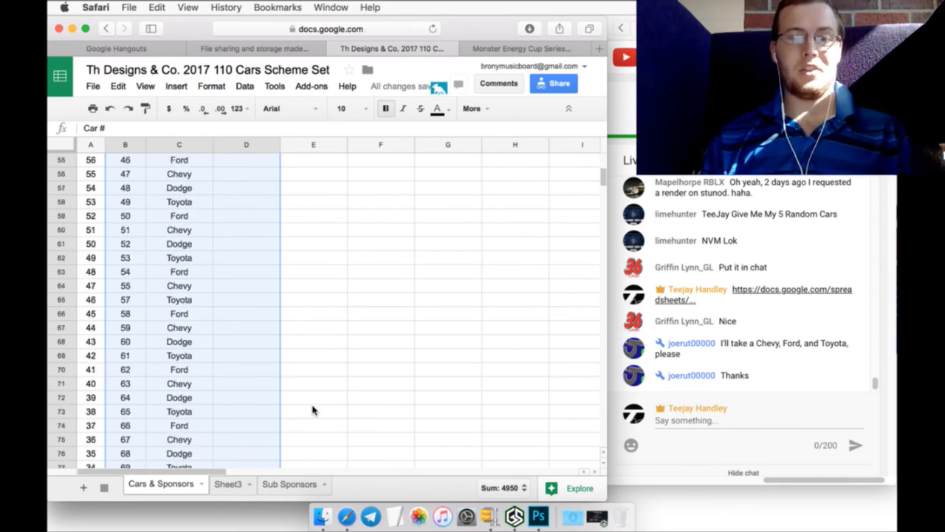
scroll("down", 3)
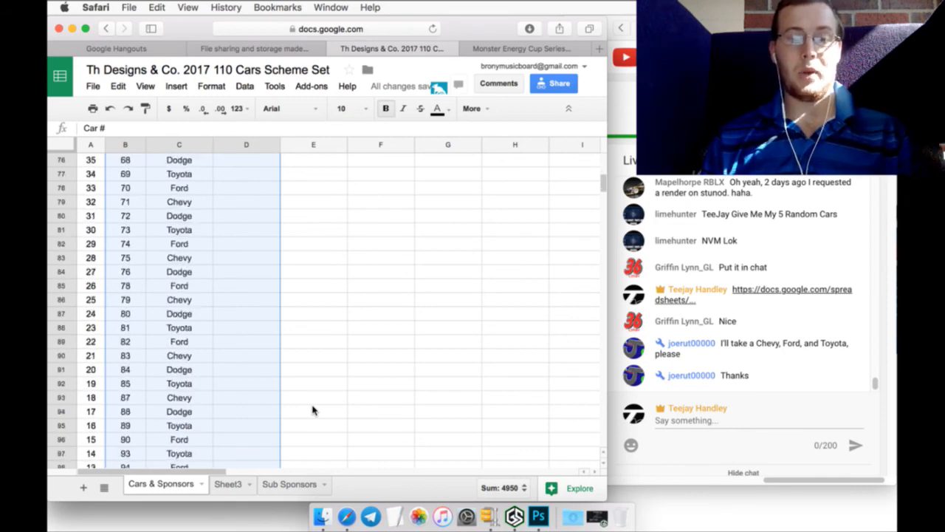
scroll("up", 3)
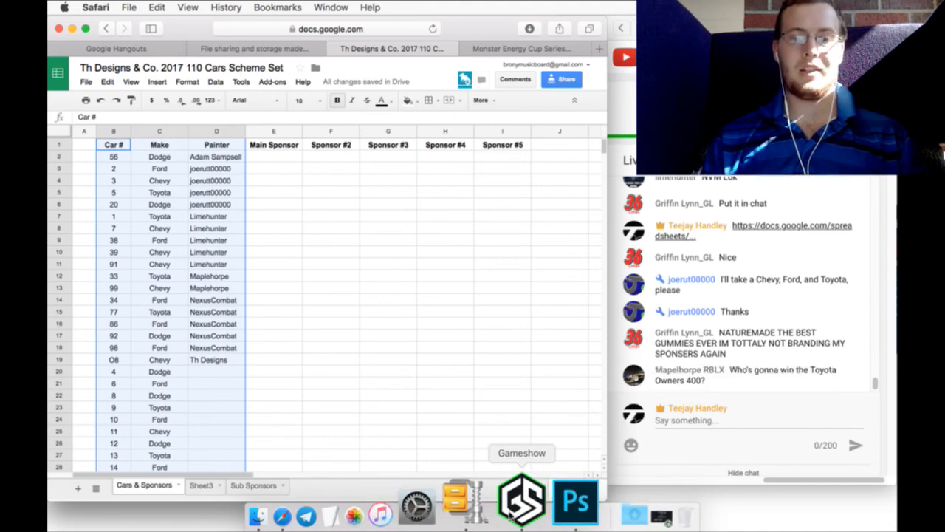
left_click(520, 511)
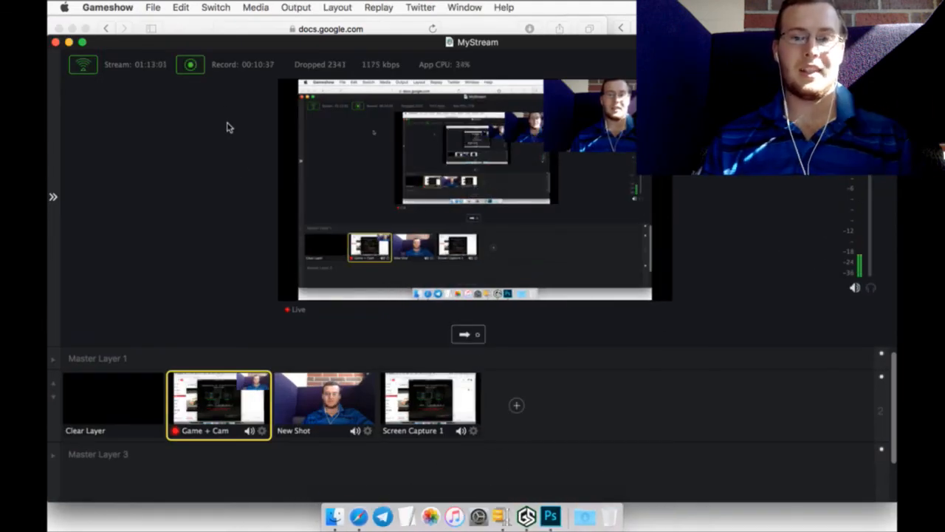